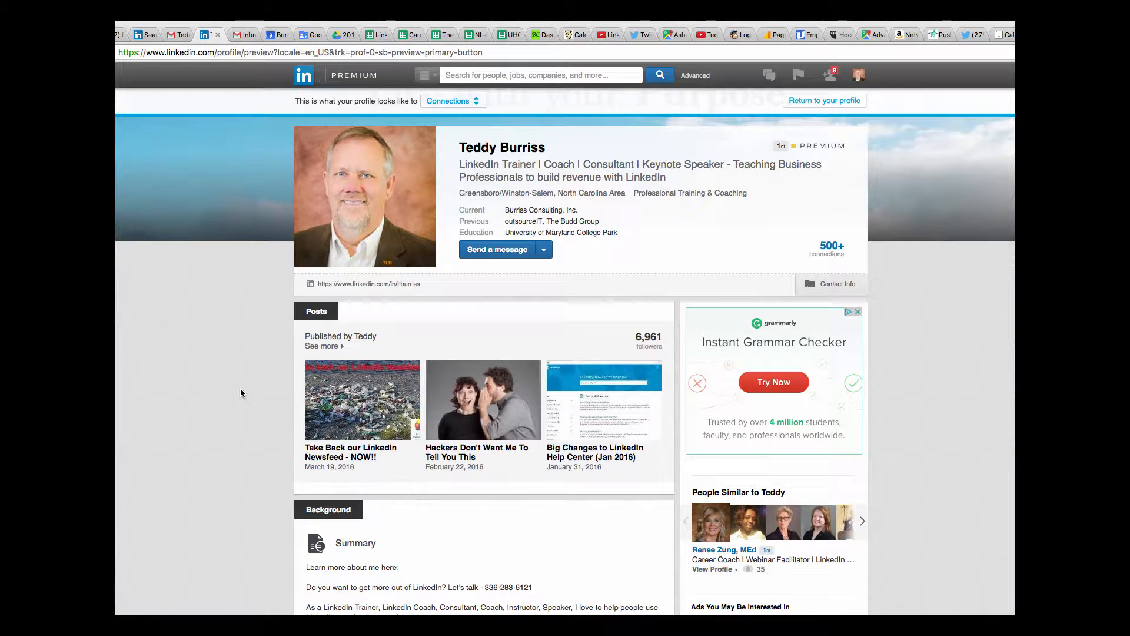
pyautogui.moveTo(254, 343)
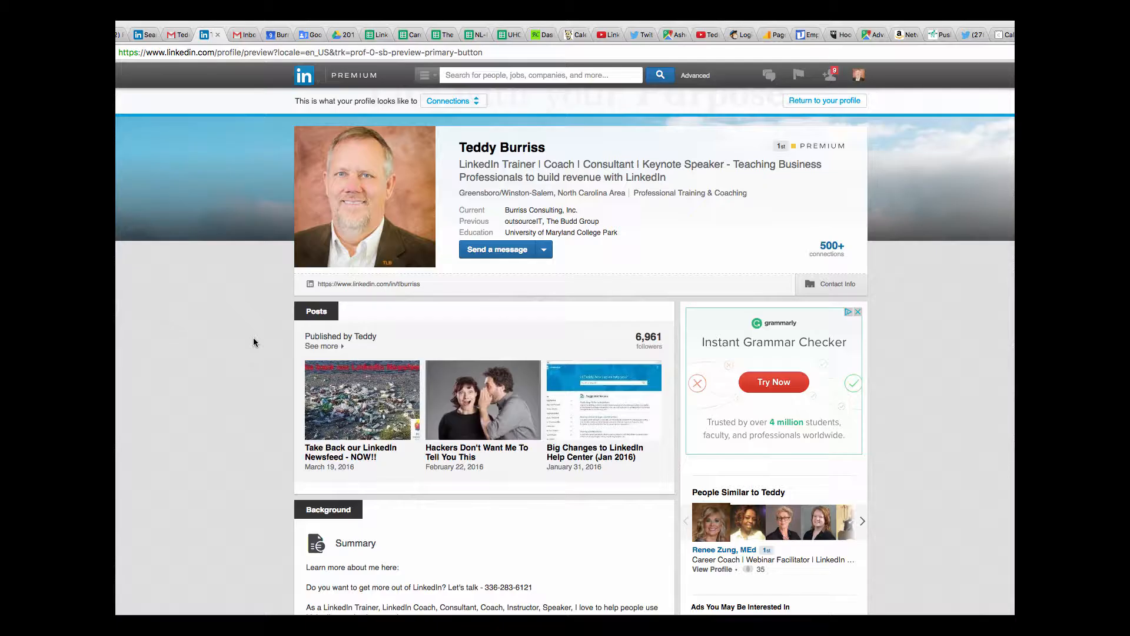
pyautogui.moveTo(626, 160)
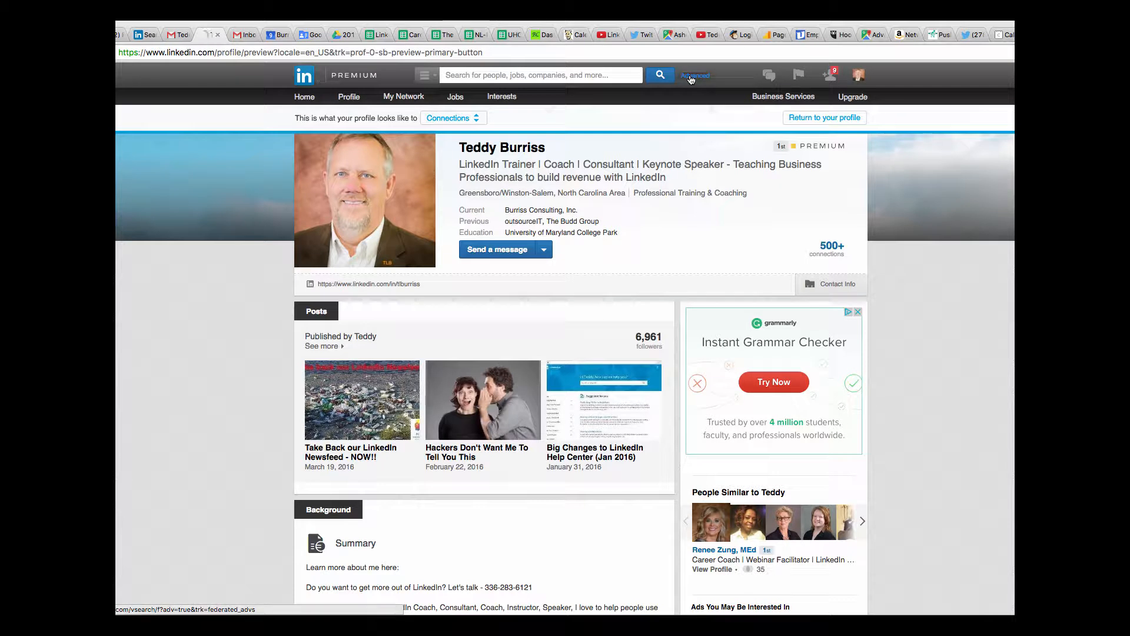
# Step: Go from the advanced people search to the list of saved searches via the gear menu
pyautogui.click(695, 76)
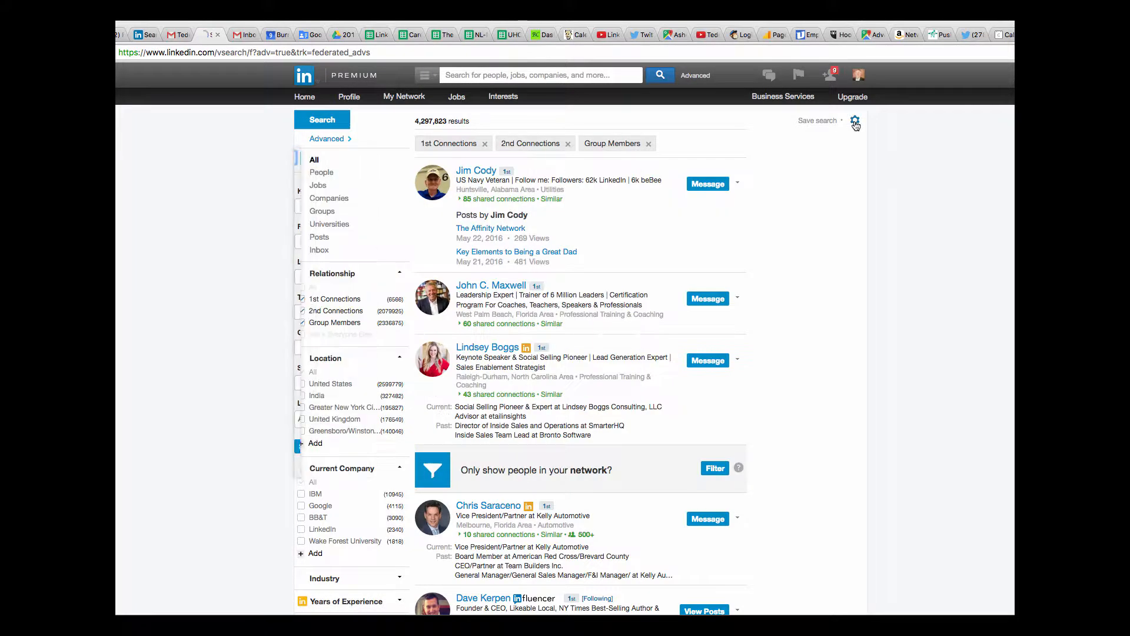
pyautogui.click(854, 120)
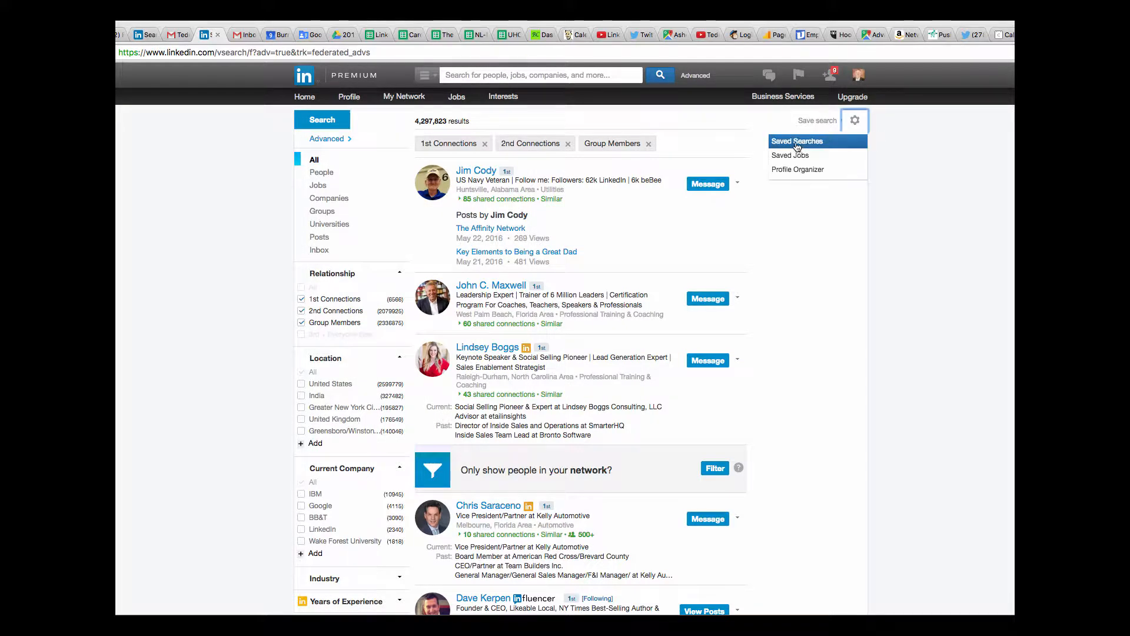
pyautogui.click(797, 140)
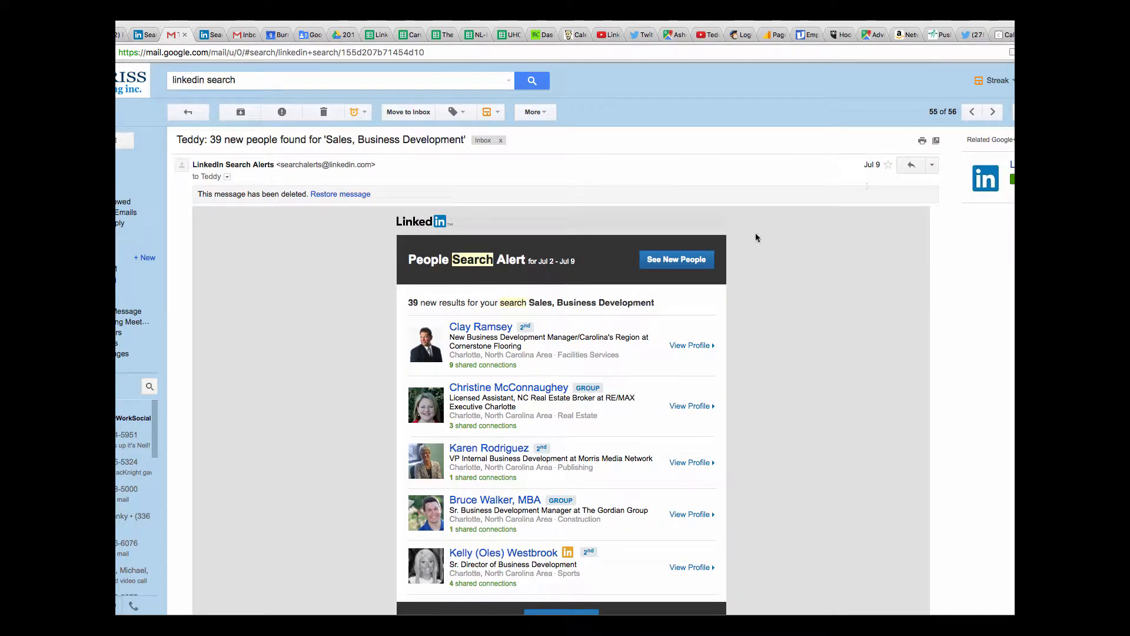
pyautogui.moveTo(505, 365)
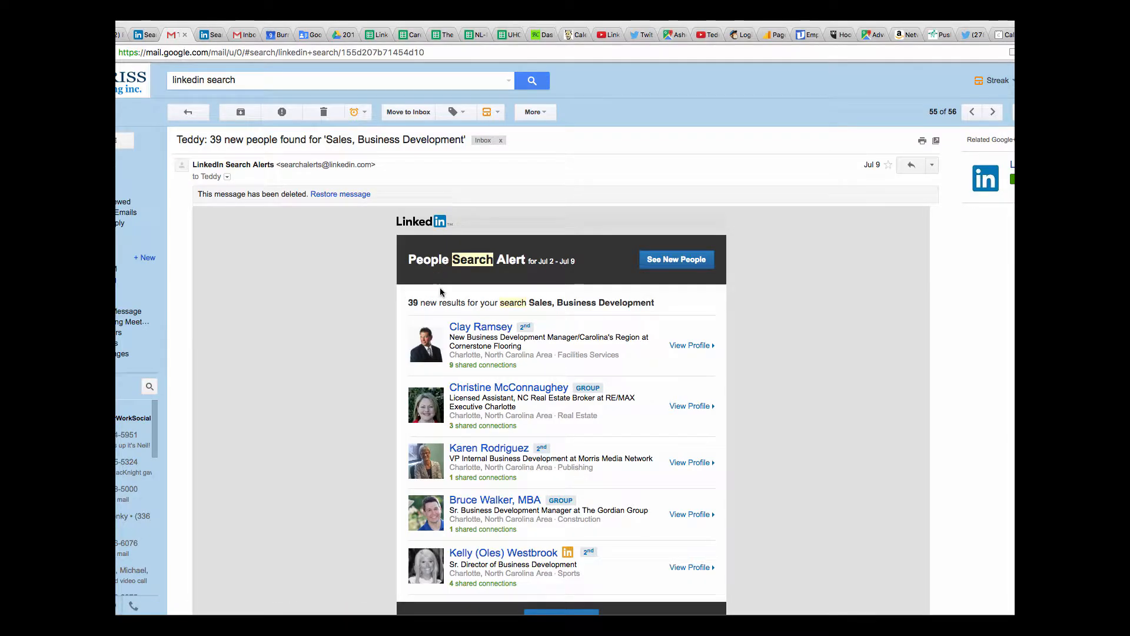
pyautogui.moveTo(569, 272)
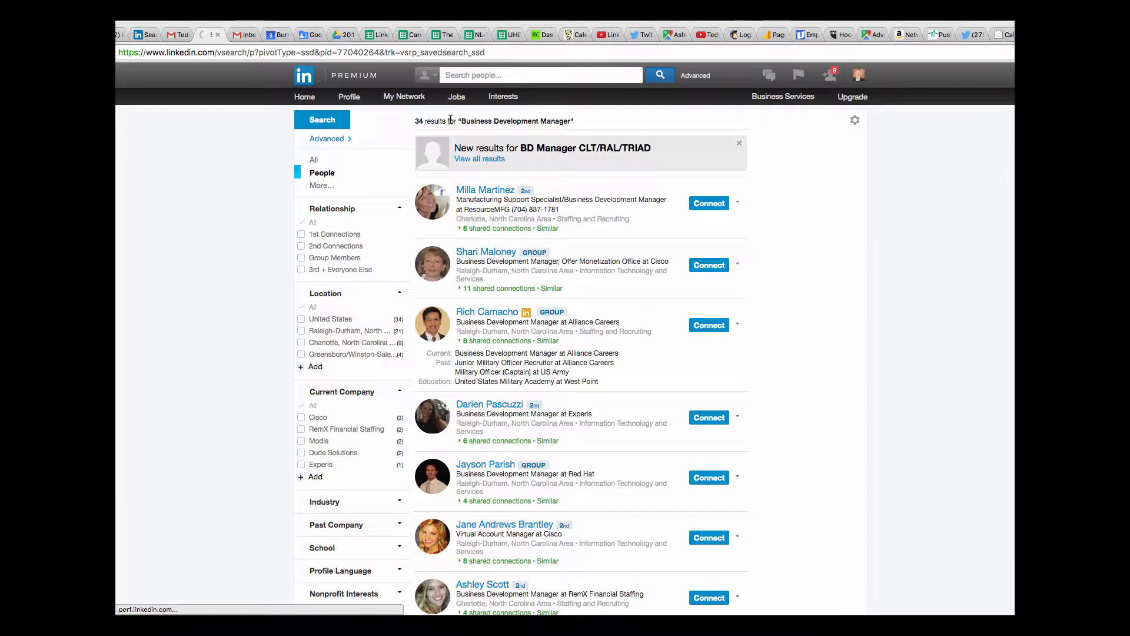
pyautogui.scroll(-3)
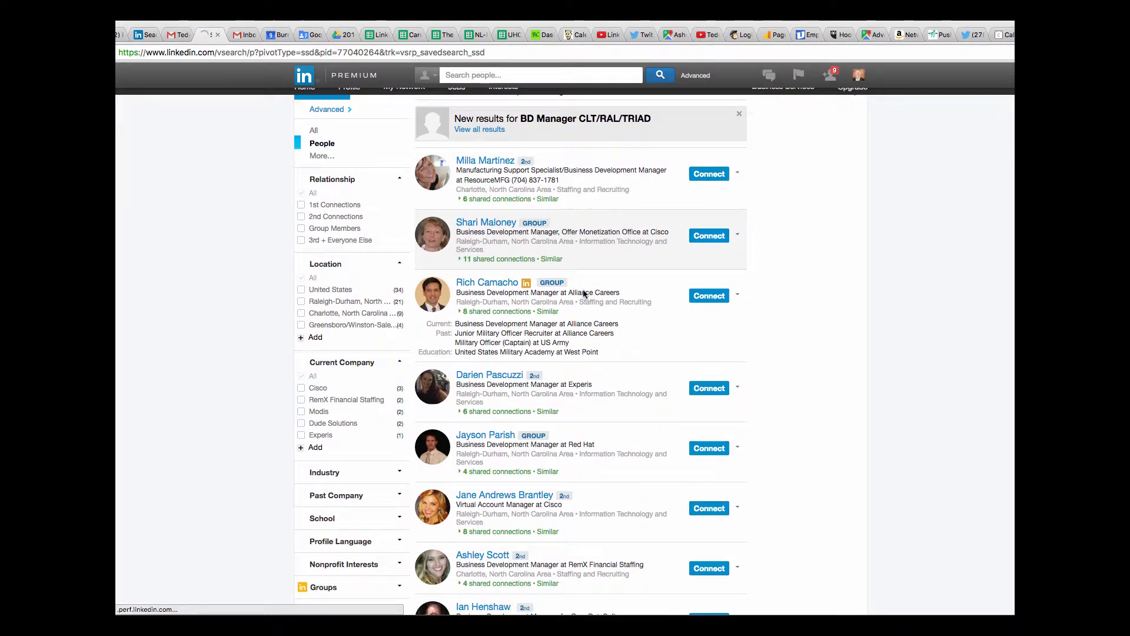
pyautogui.scroll(-3)
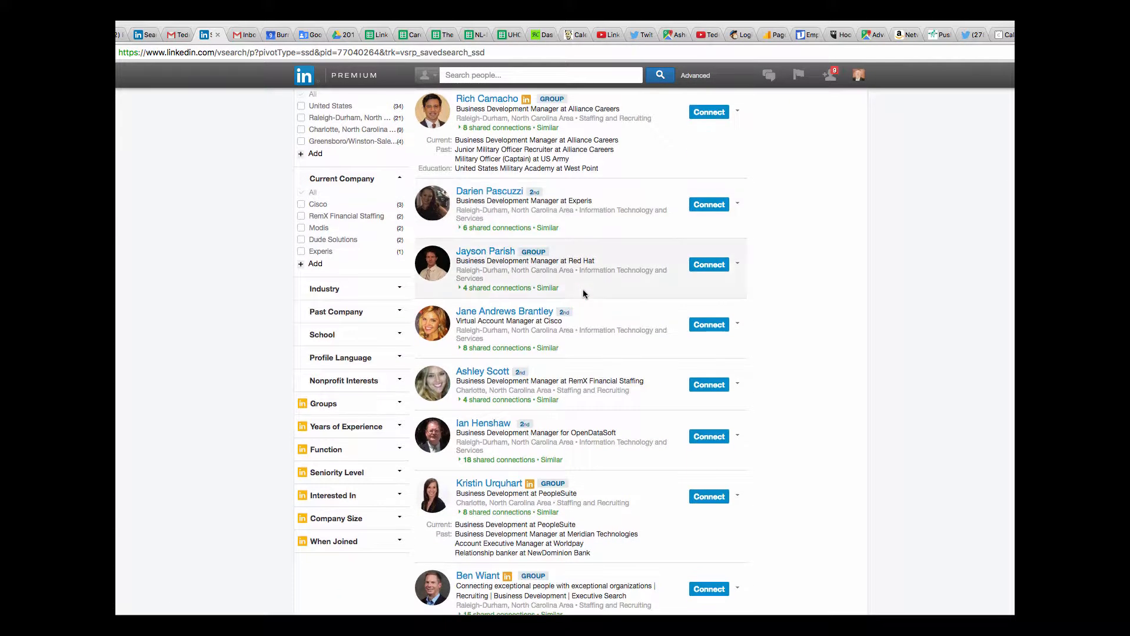
pyautogui.scroll(-3)
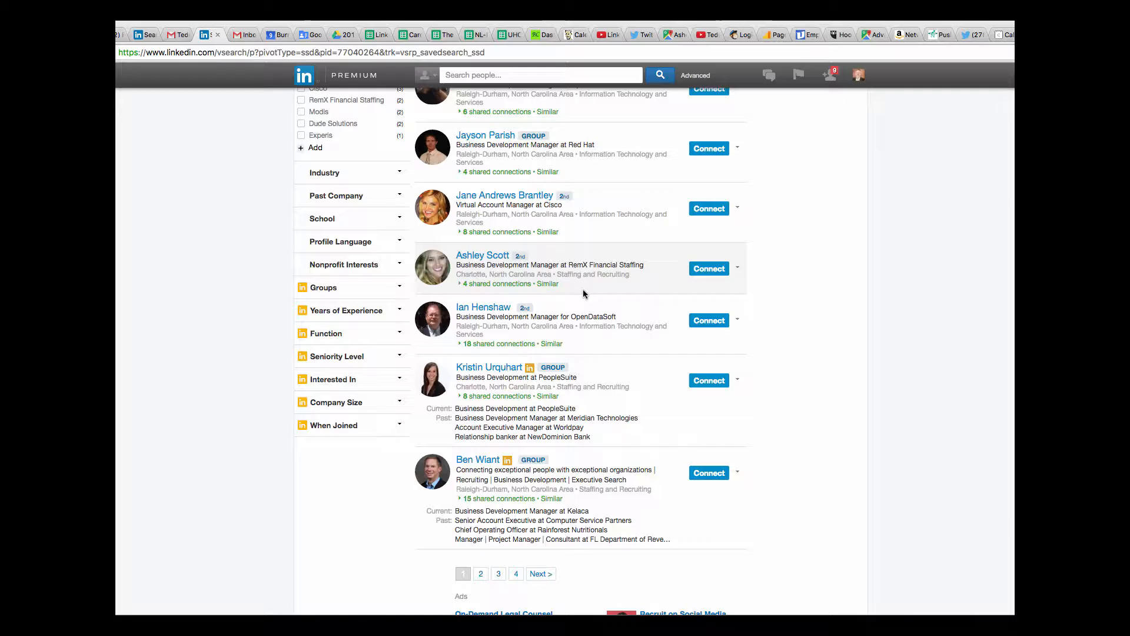
pyautogui.scroll(-3)
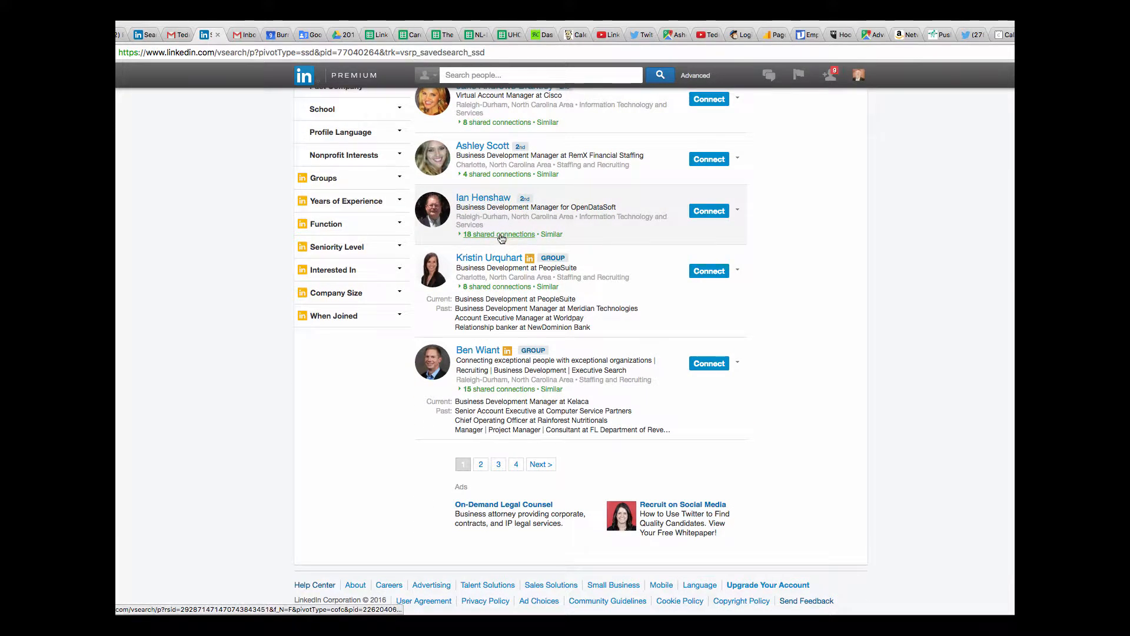
pyautogui.click(497, 233)
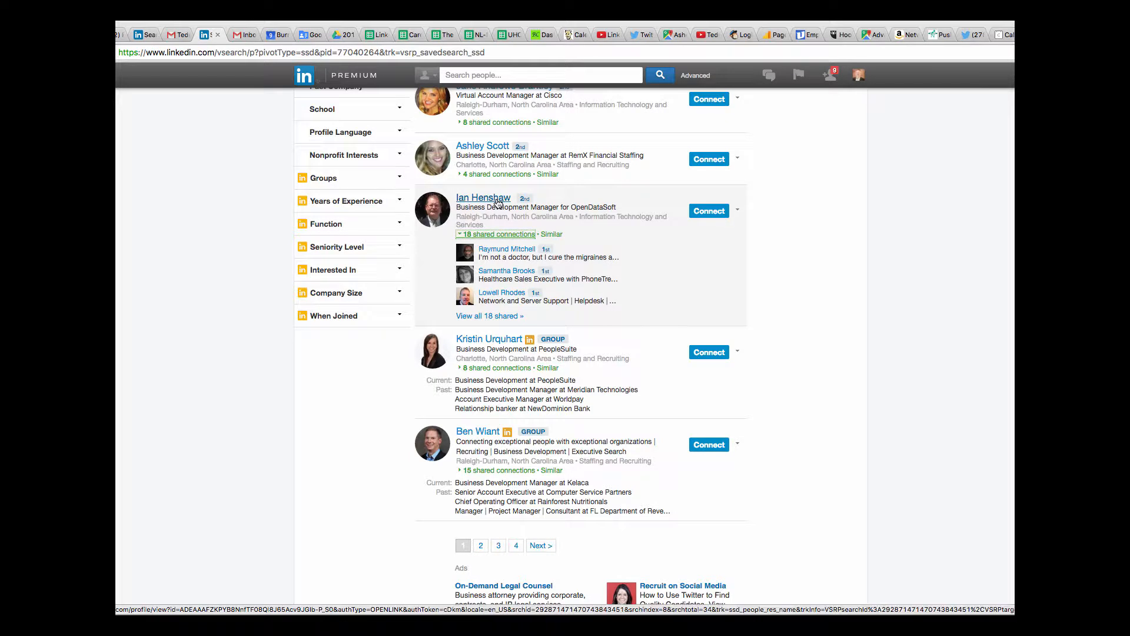
pyautogui.rightClick(483, 197)
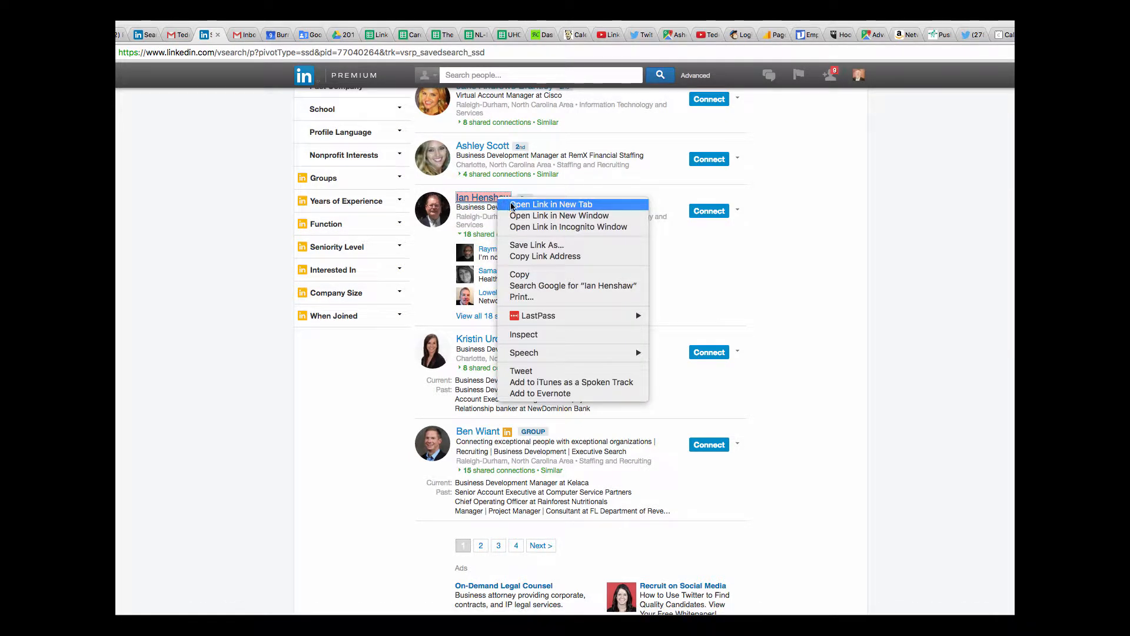
pyautogui.click(550, 203)
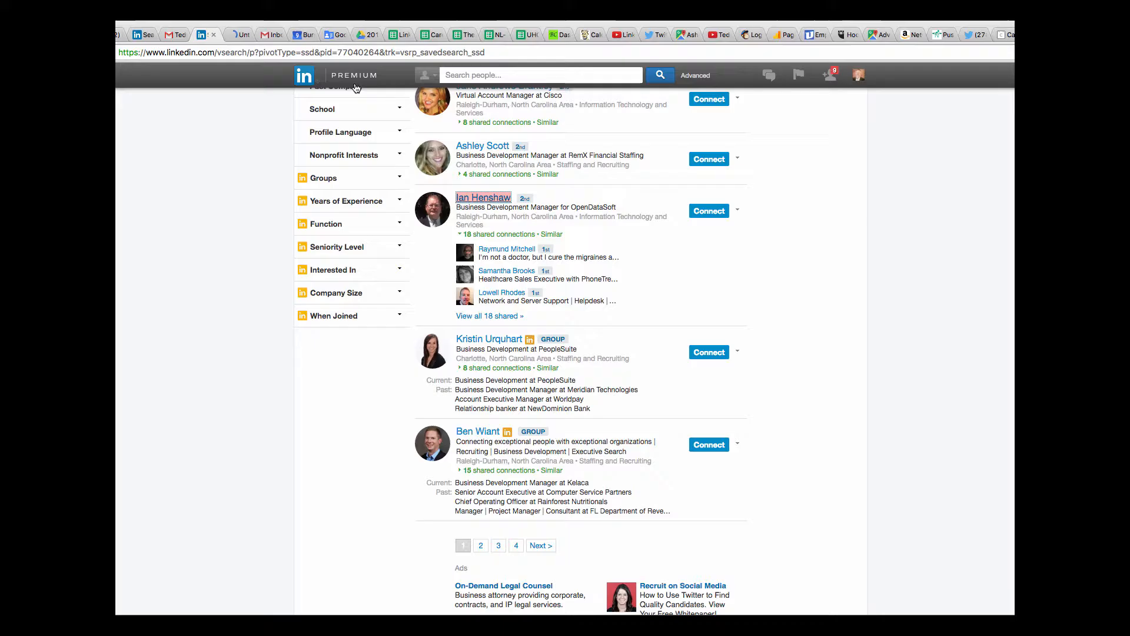
pyautogui.click(482, 196)
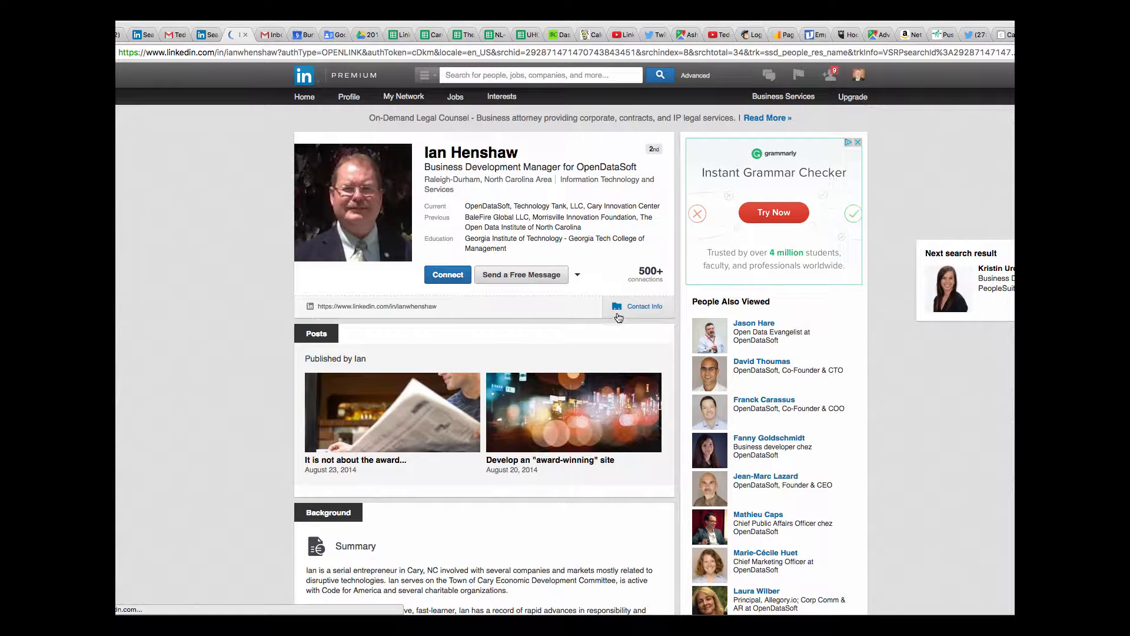
pyautogui.click(637, 306)
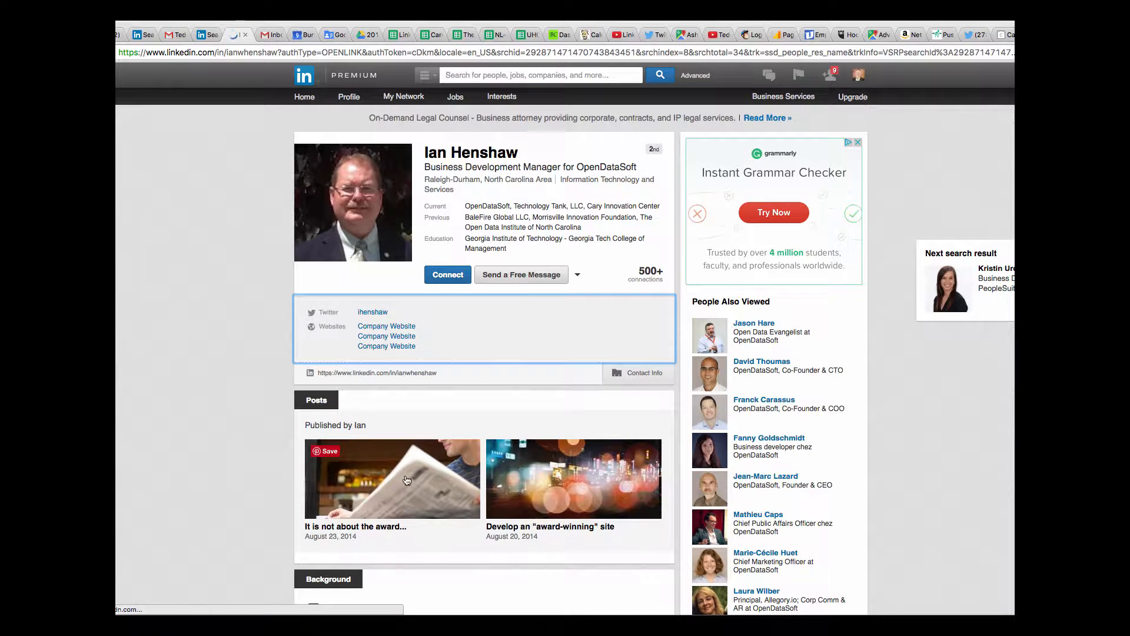
pyautogui.scroll(-3)
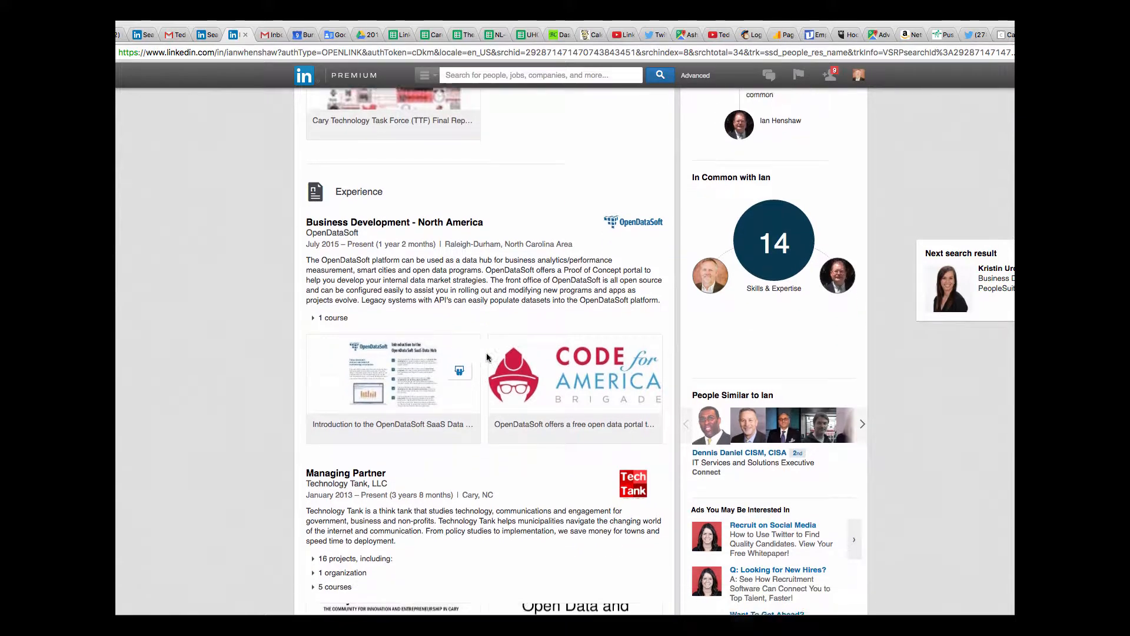
pyautogui.scroll(-3)
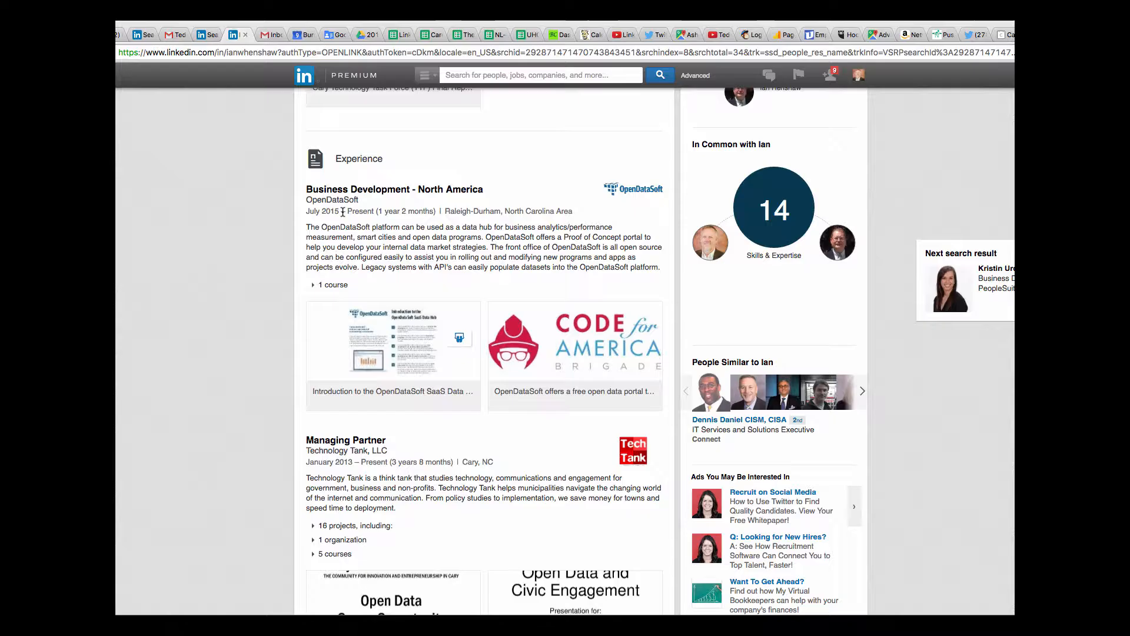
pyautogui.moveTo(469, 192)
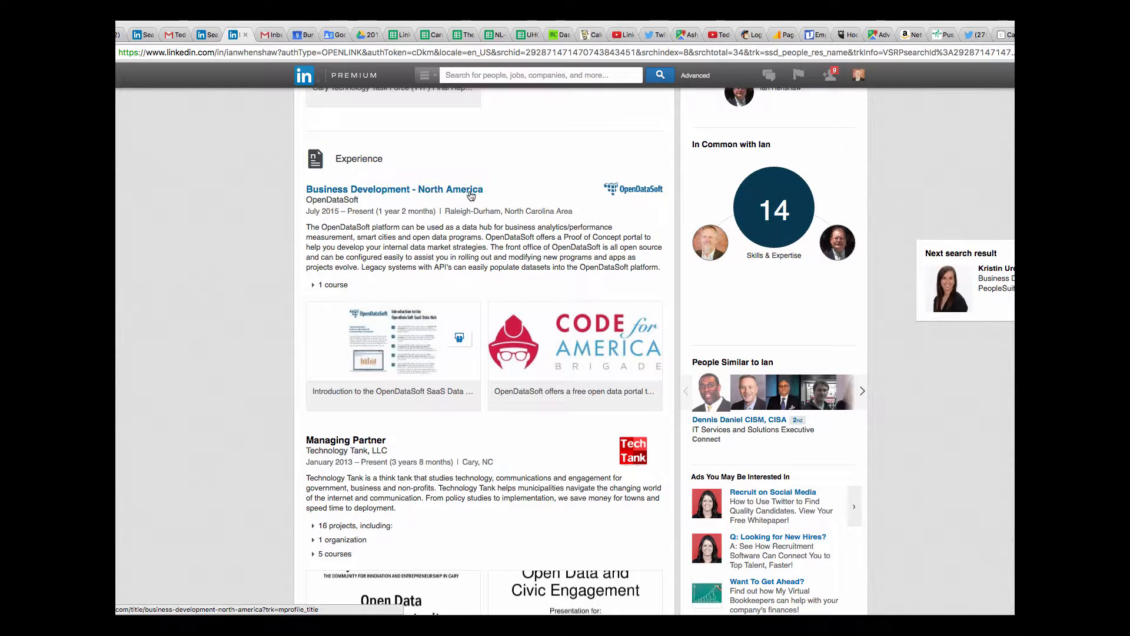
pyautogui.scroll(-3)
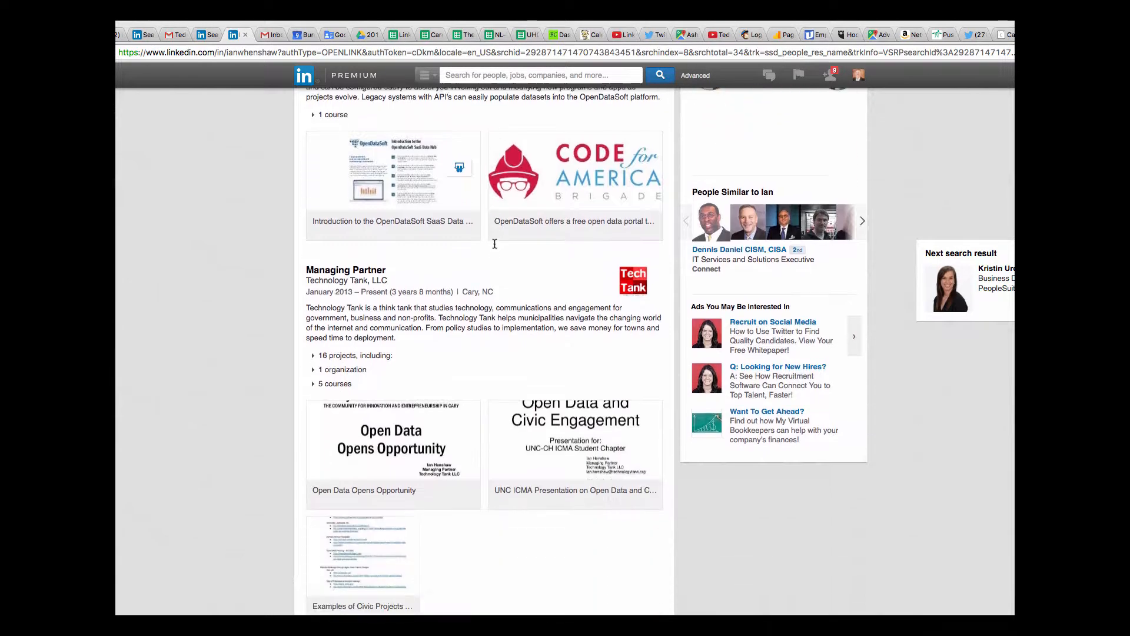
pyautogui.scroll(-3)
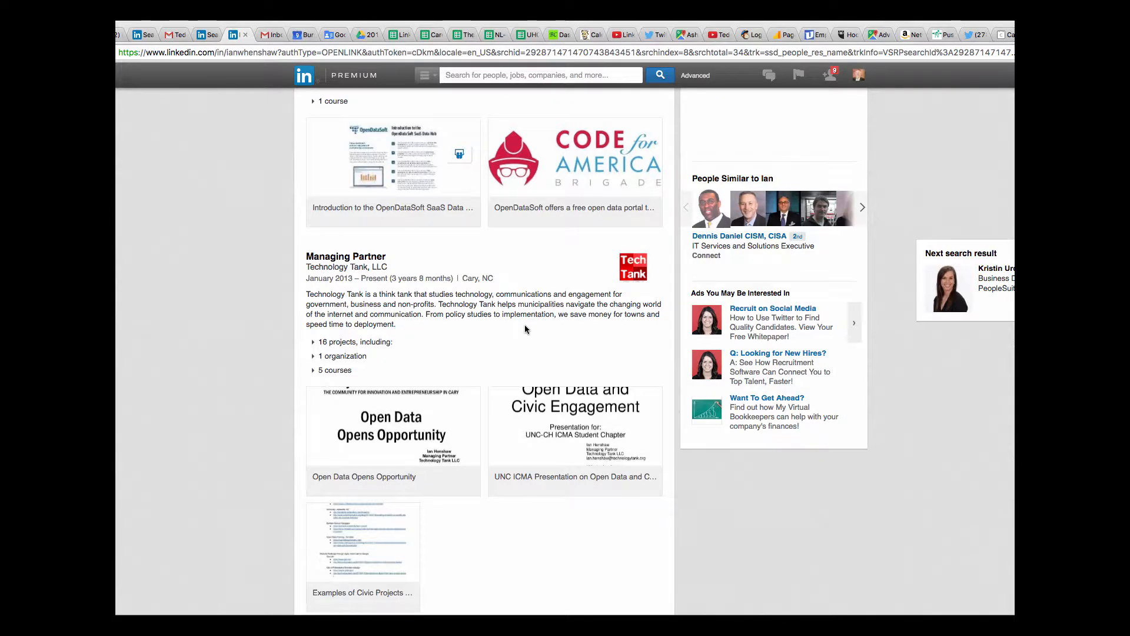
pyautogui.scroll(-3)
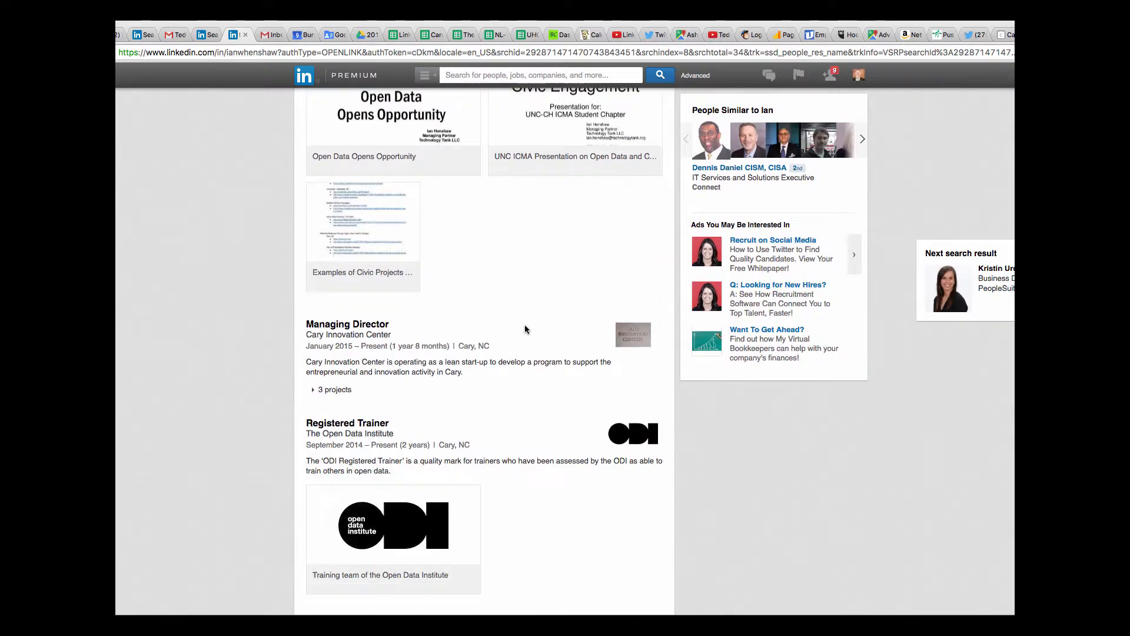
pyautogui.scroll(-3)
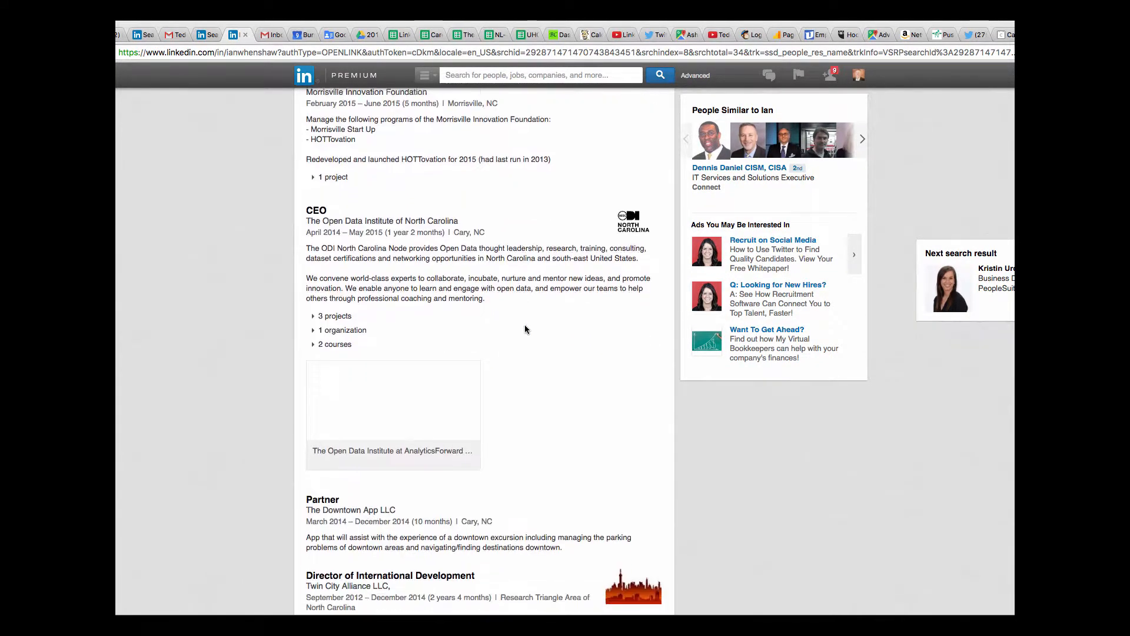
pyautogui.scroll(-3)
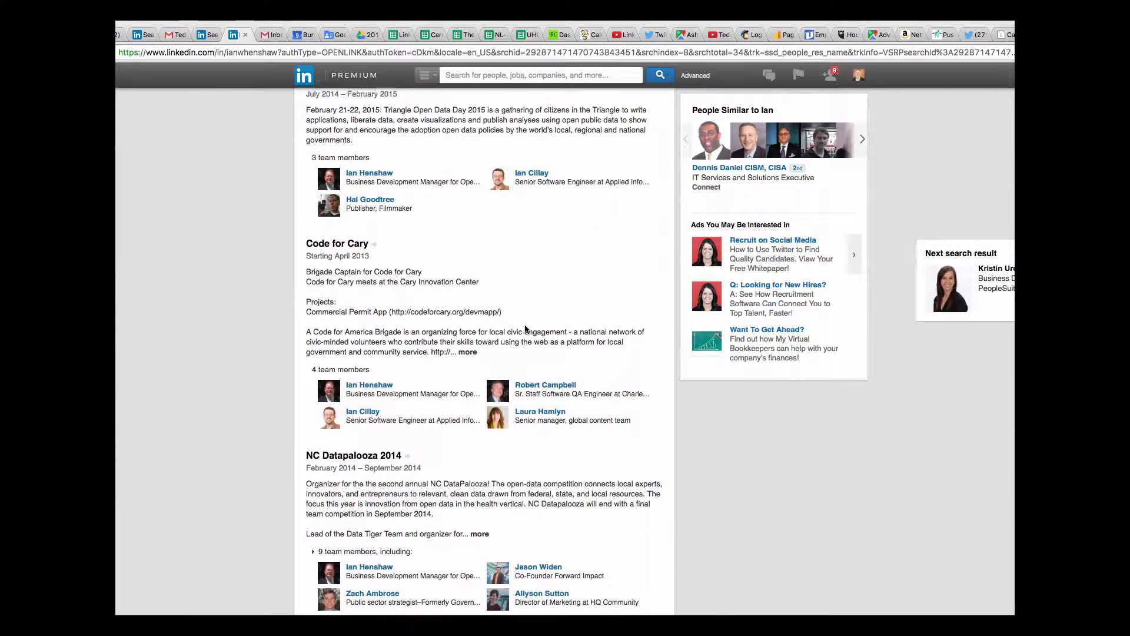
pyautogui.scroll(-3)
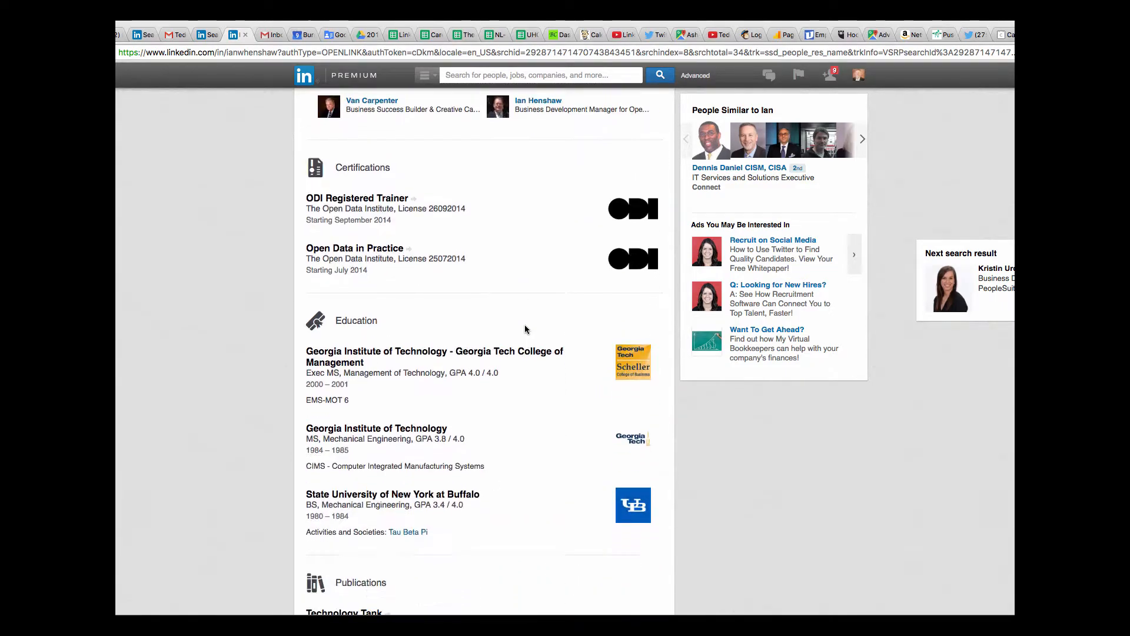
pyautogui.scroll(-3)
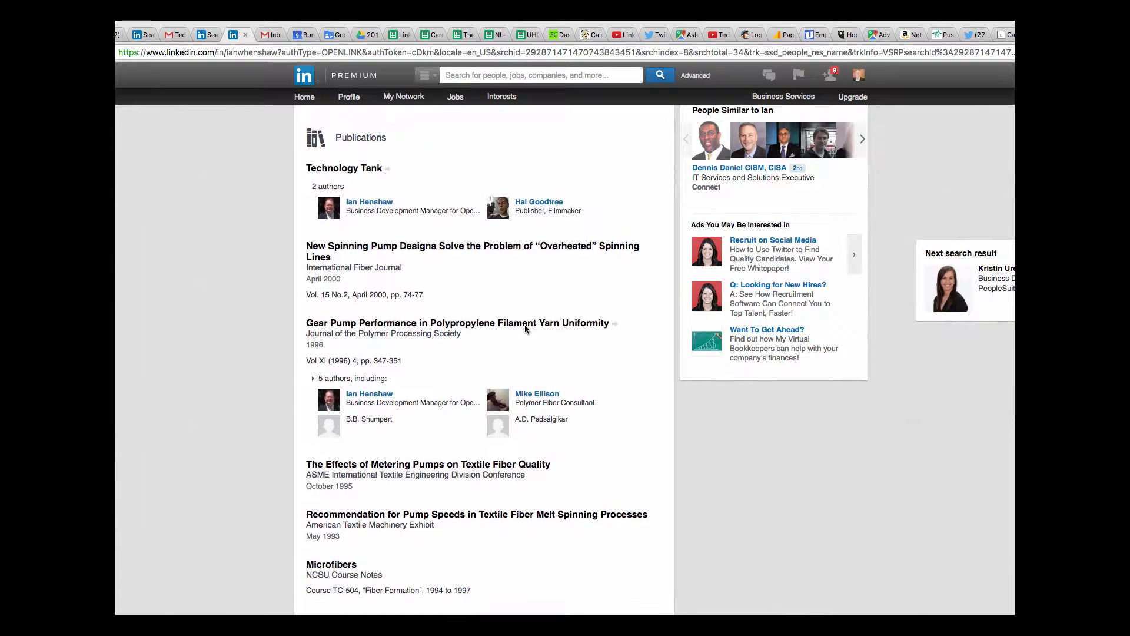
pyautogui.scroll(-3)
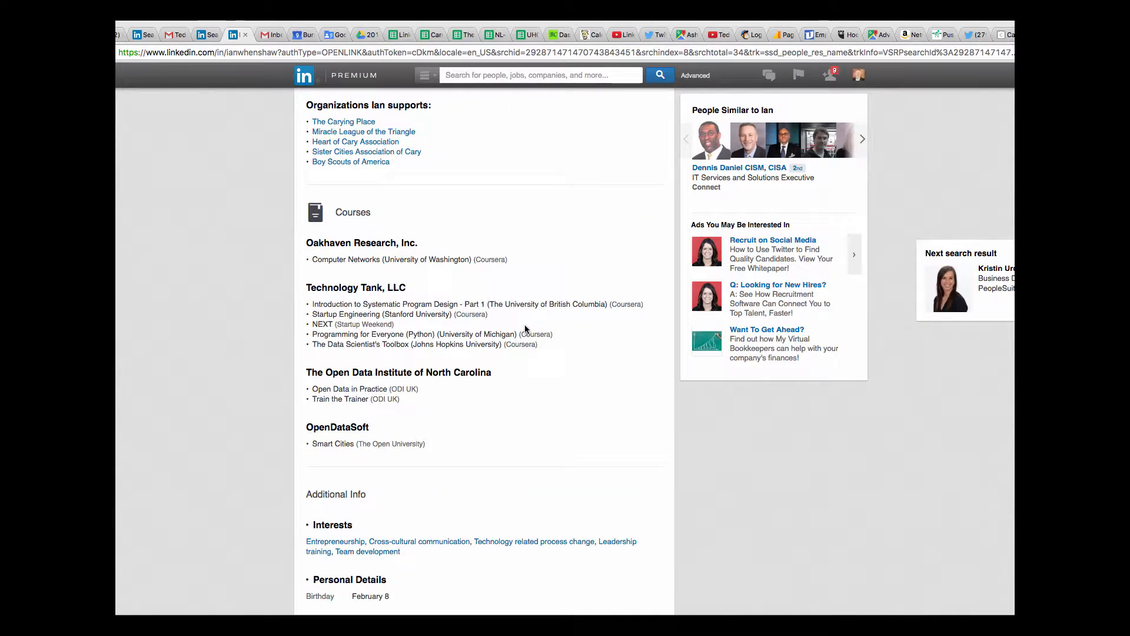
pyautogui.scroll(-3)
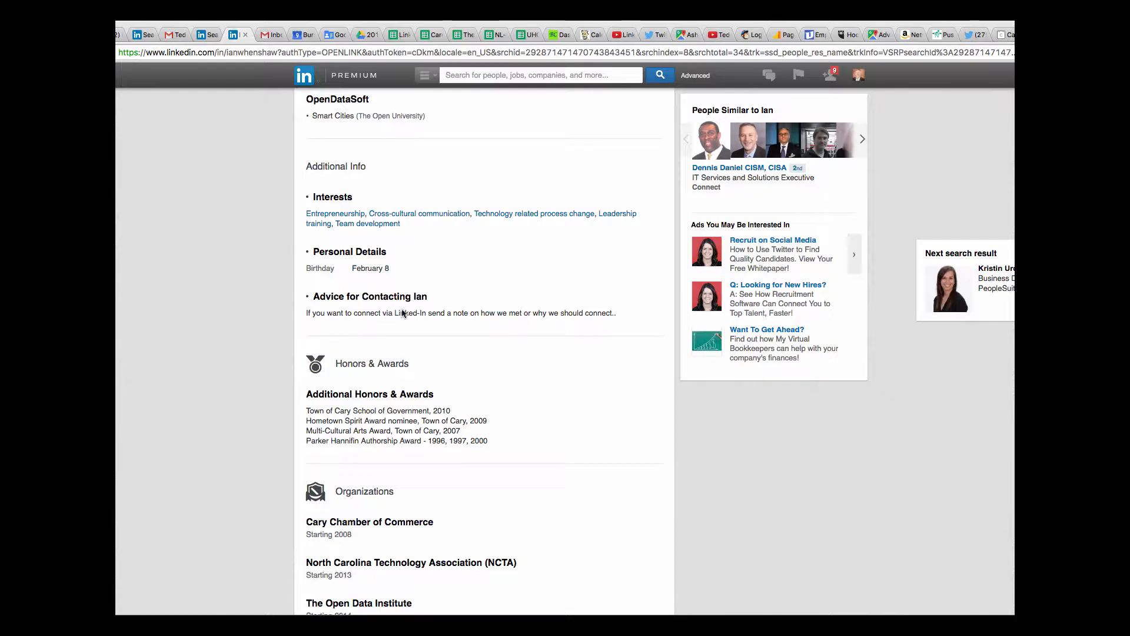
# Step: Open the OpenDataSoft company page from the prospect's Experience section in a new tab
pyautogui.moveTo(336, 312); pyautogui.dragTo(501, 312)
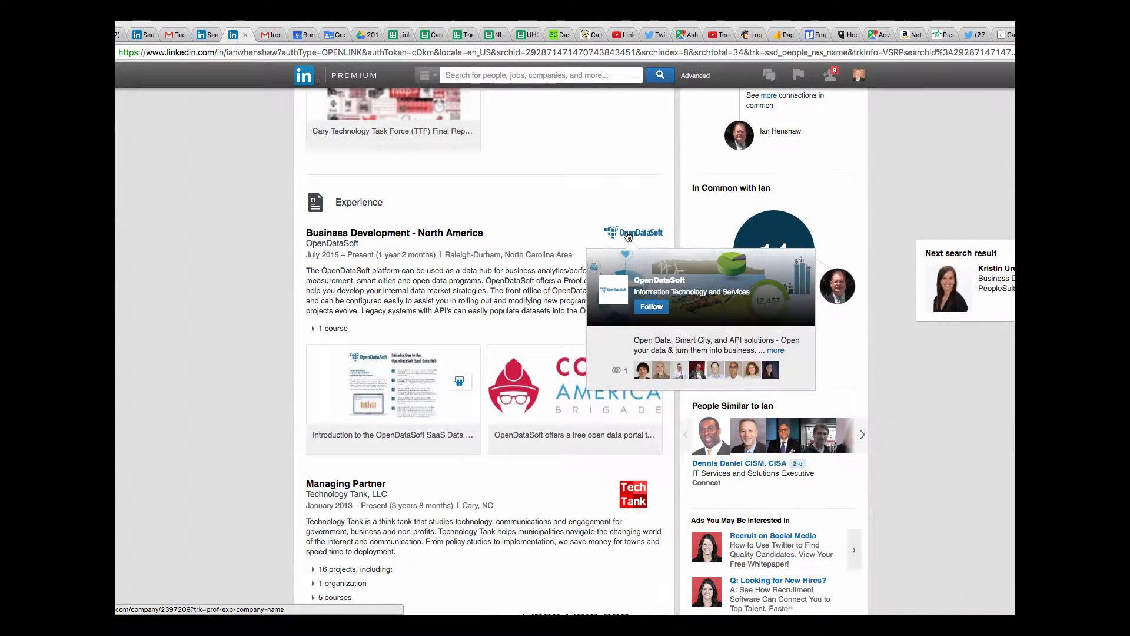
pyautogui.rightClick(633, 233)
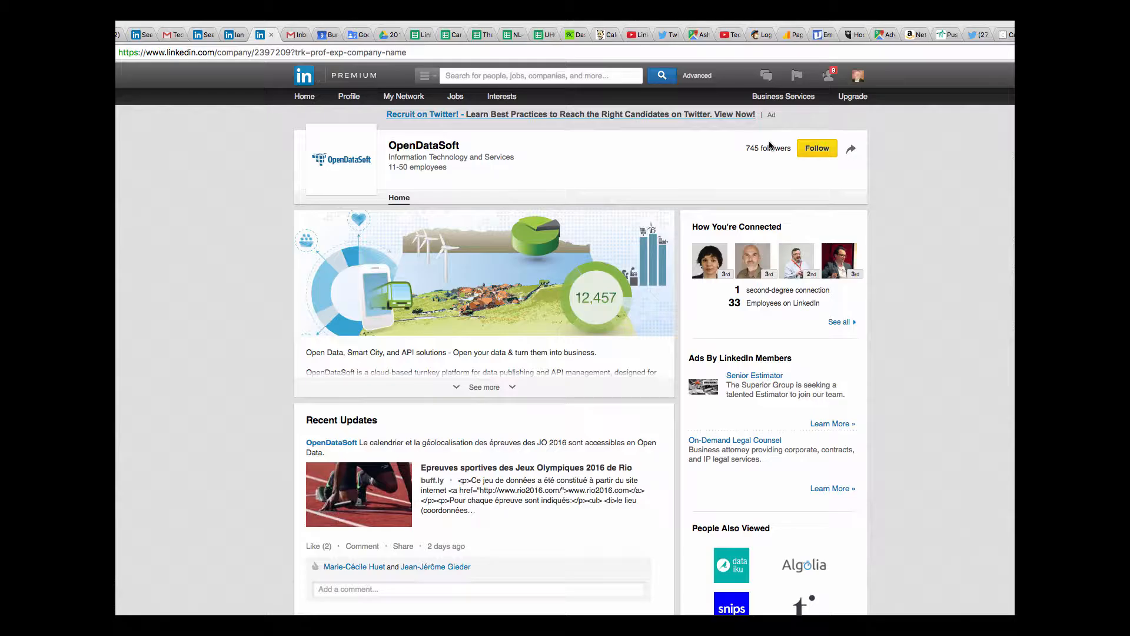
# Step: Expand OpenDataSoft's full company description showing specialties, Paris headquarters and 2011 founding
pyautogui.scroll(-3)
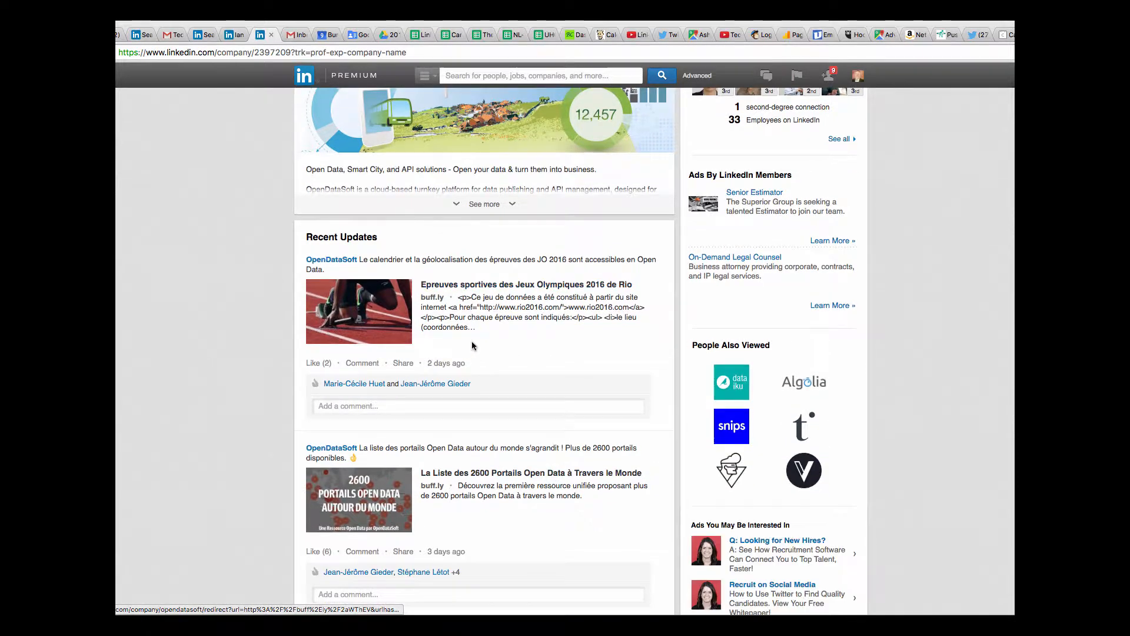
pyautogui.scroll(-3)
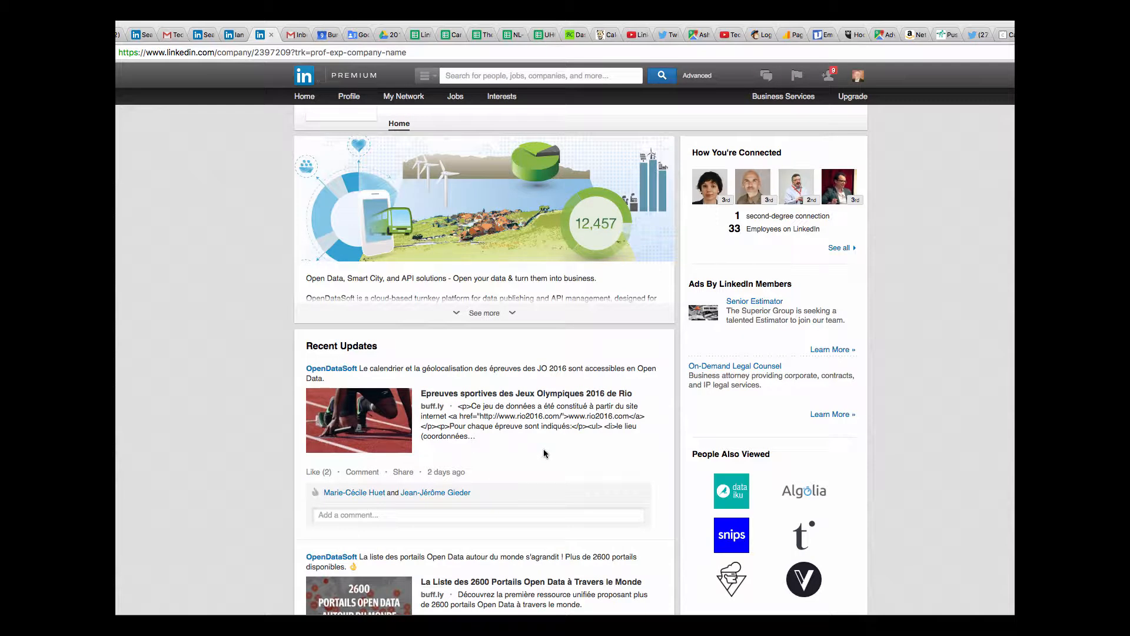
pyautogui.click(484, 312)
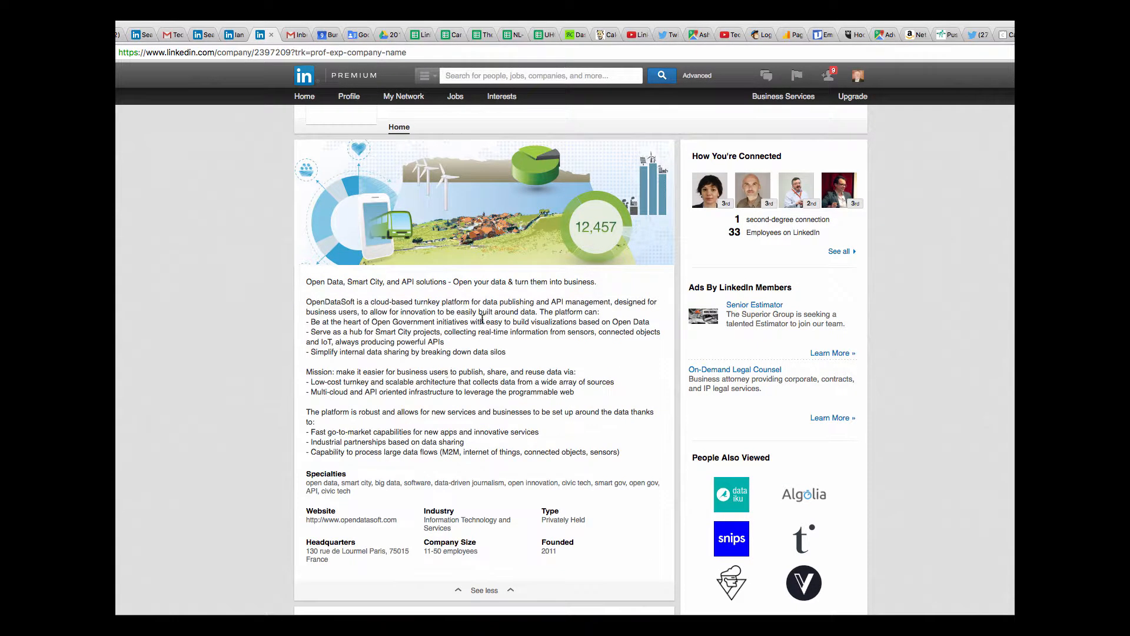
pyautogui.scroll(-3)
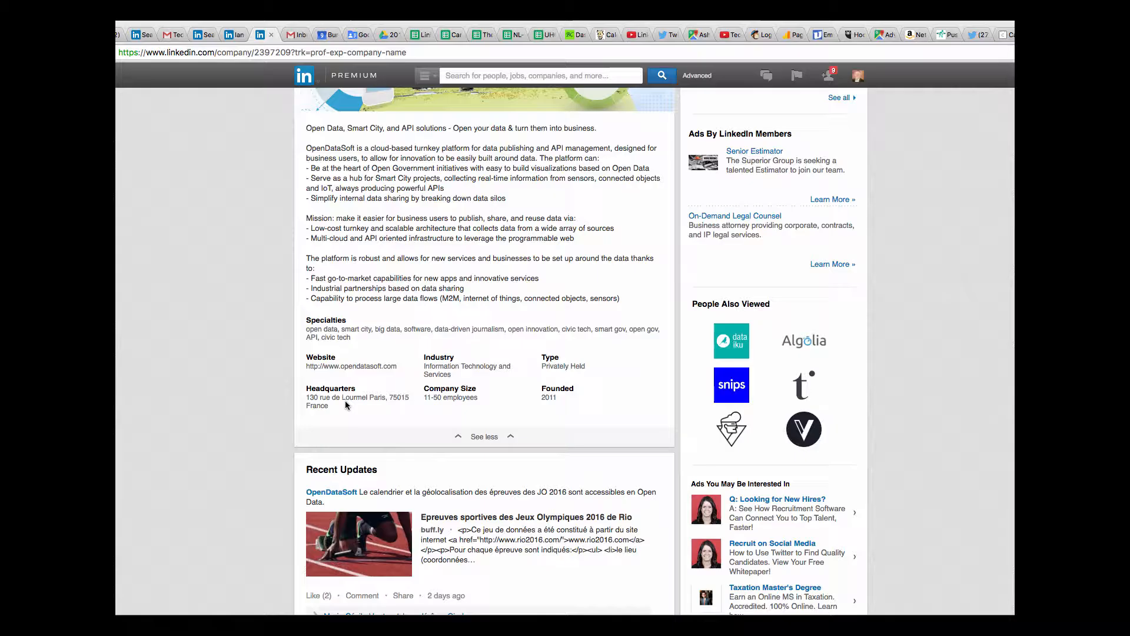
pyautogui.moveTo(449, 411)
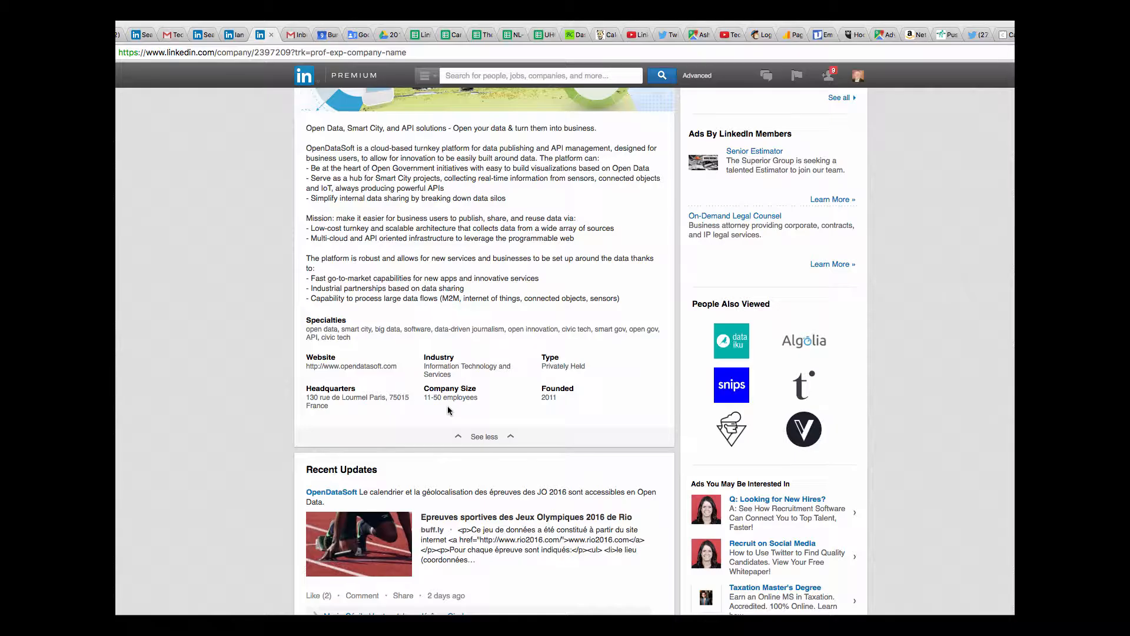
pyautogui.moveTo(431, 346)
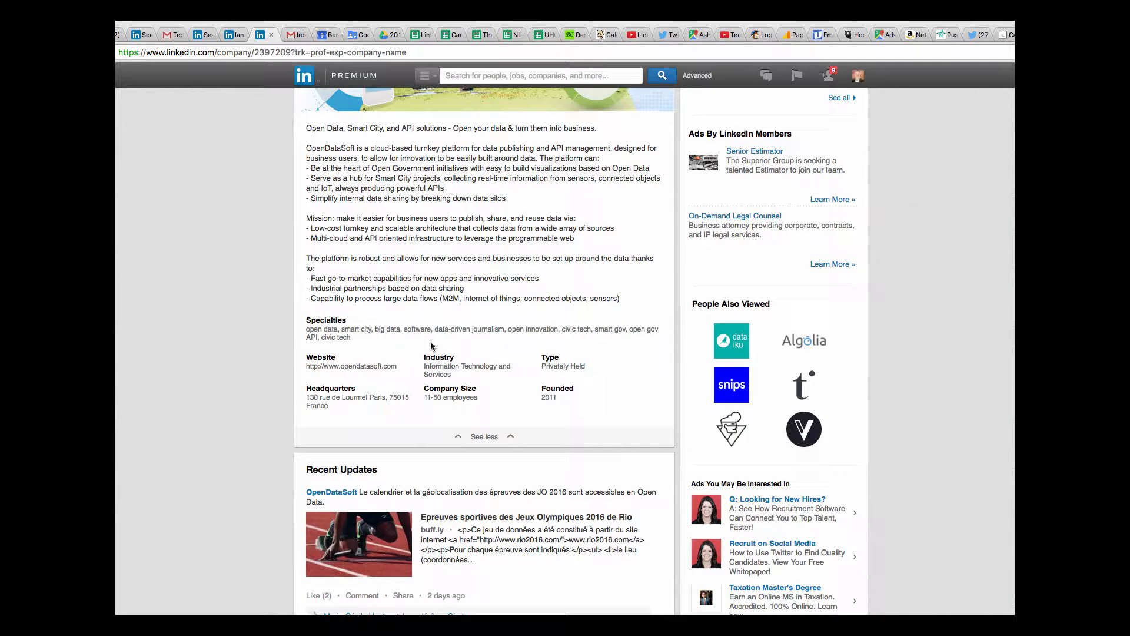
pyautogui.moveTo(399, 379)
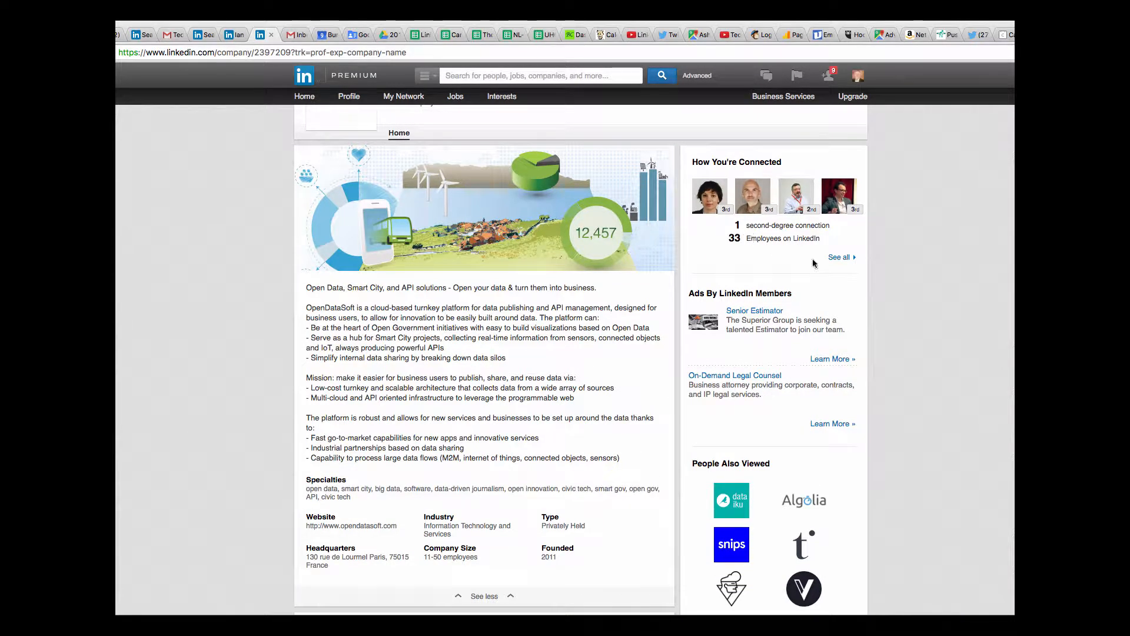
pyautogui.moveTo(824, 284)
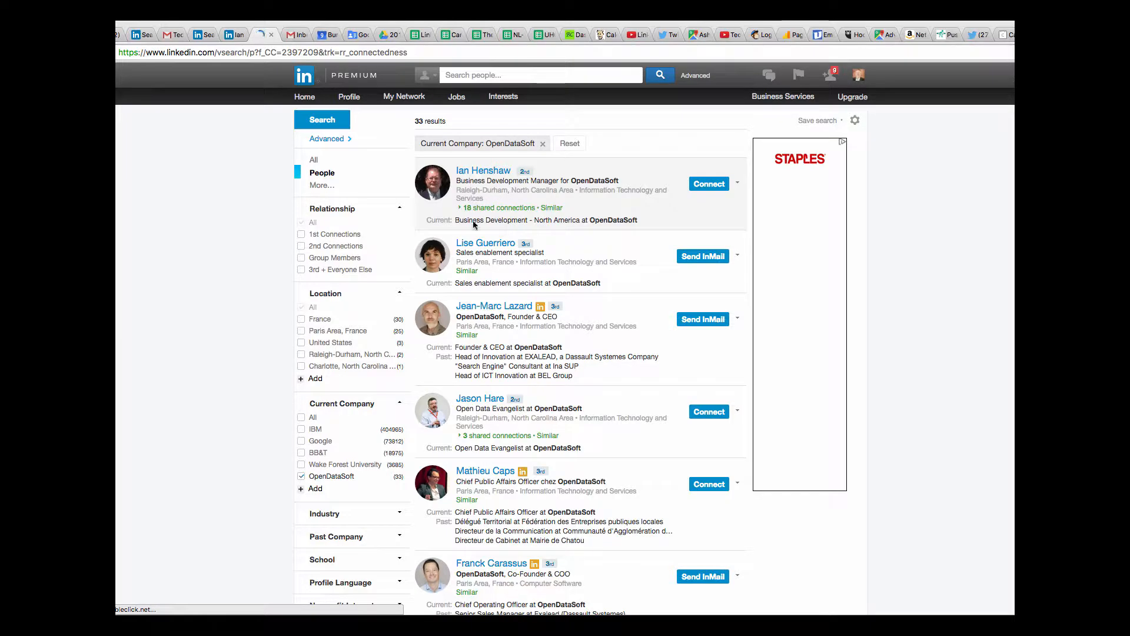
pyautogui.scroll(-3)
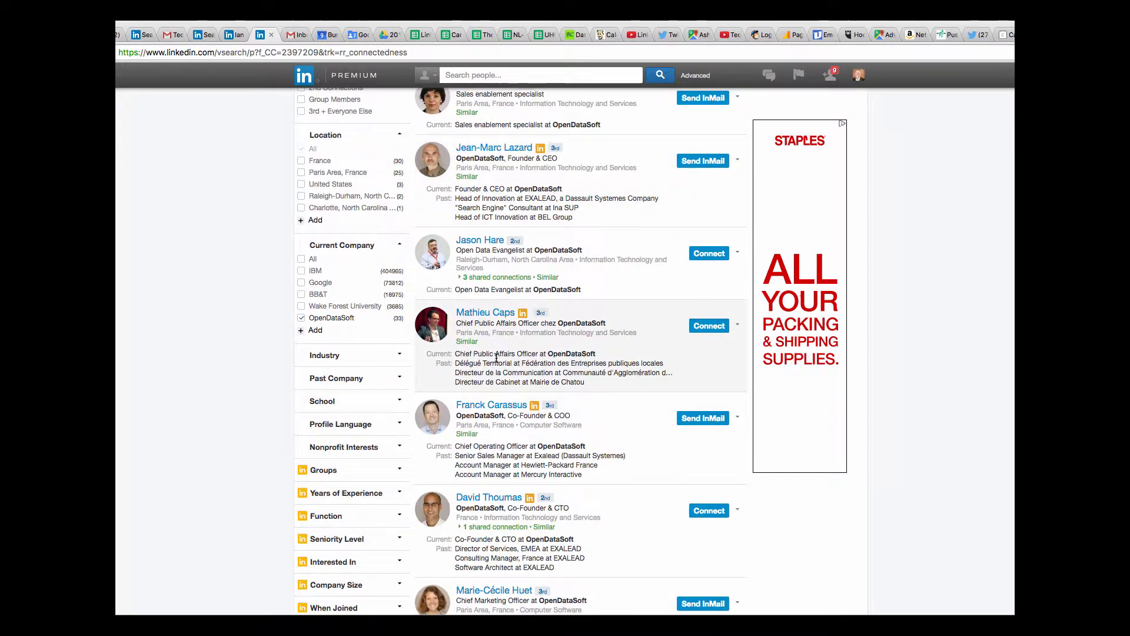
pyautogui.scroll(-3)
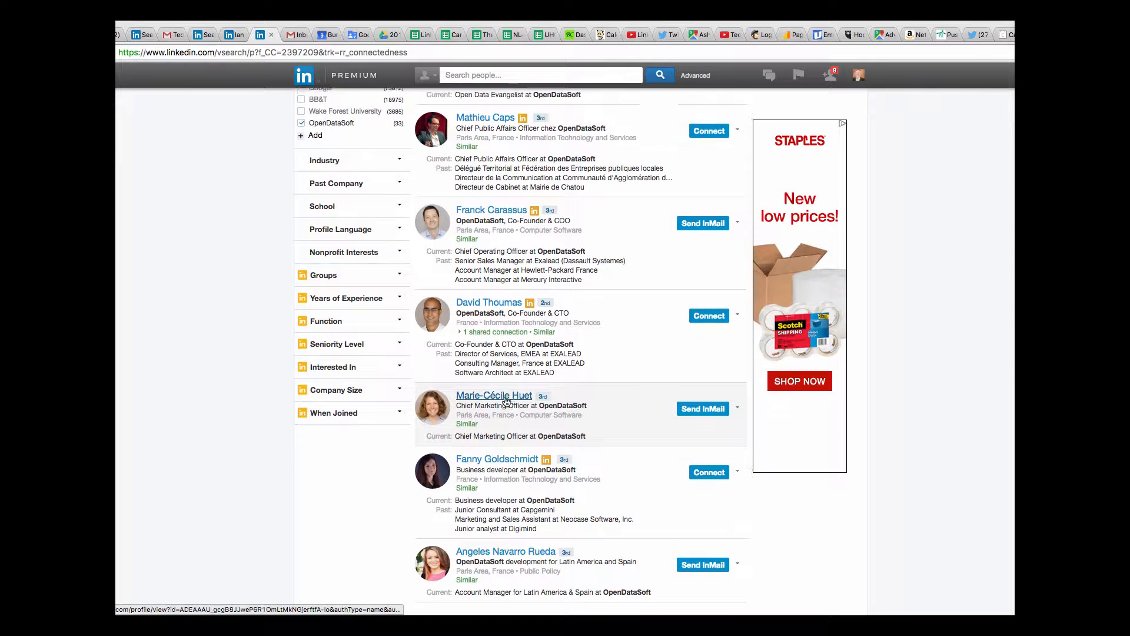
pyautogui.scroll(-3)
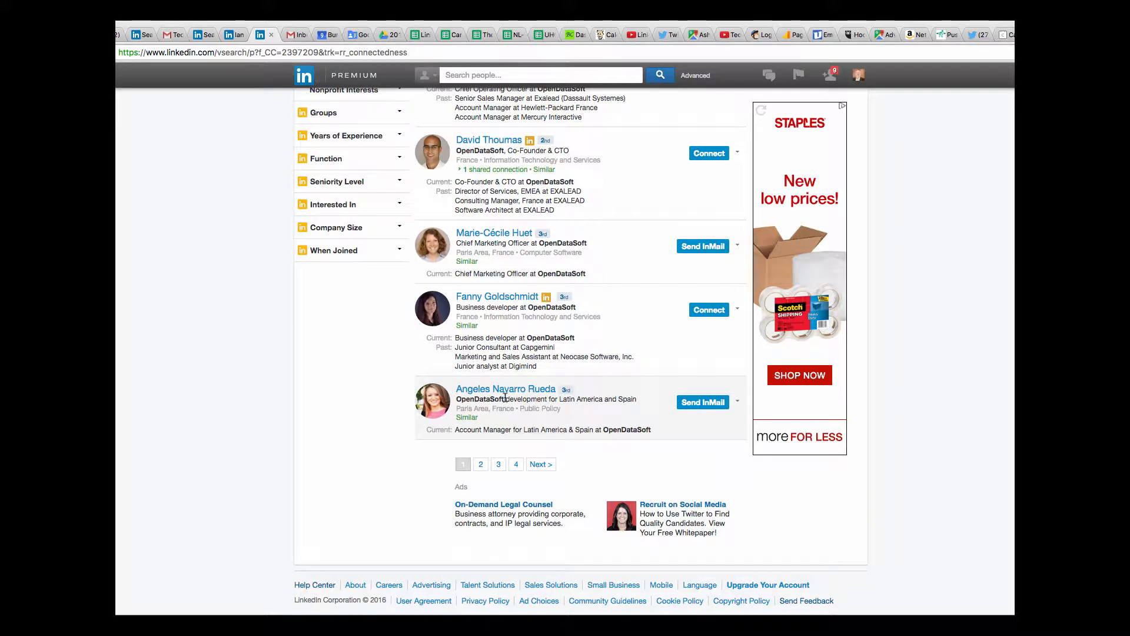
pyautogui.scroll(3)
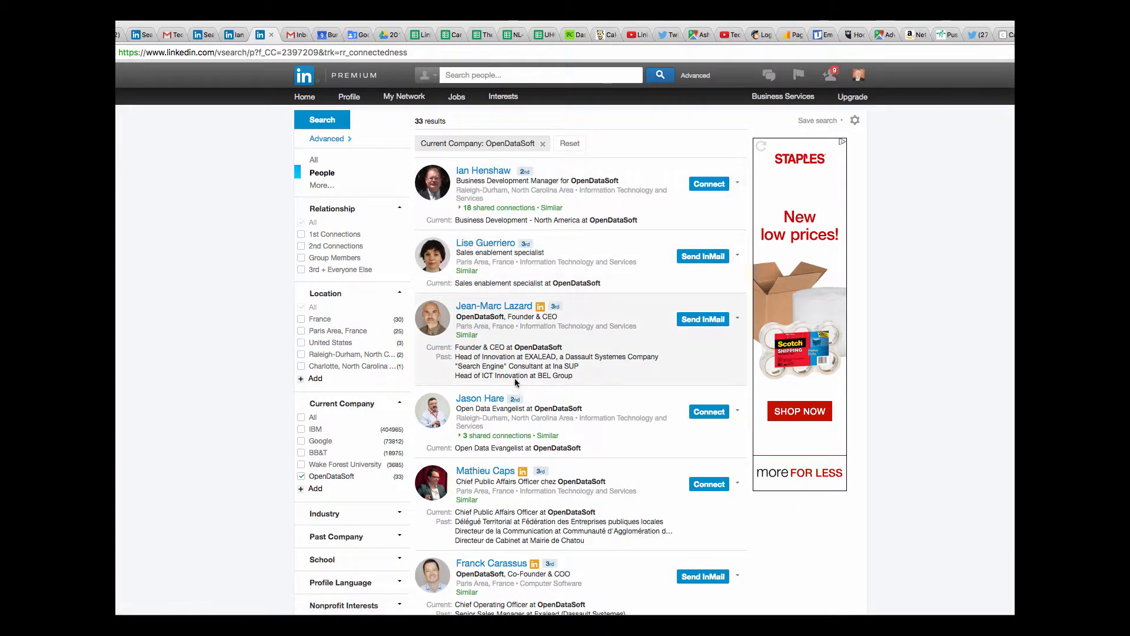
pyautogui.scroll(-3)
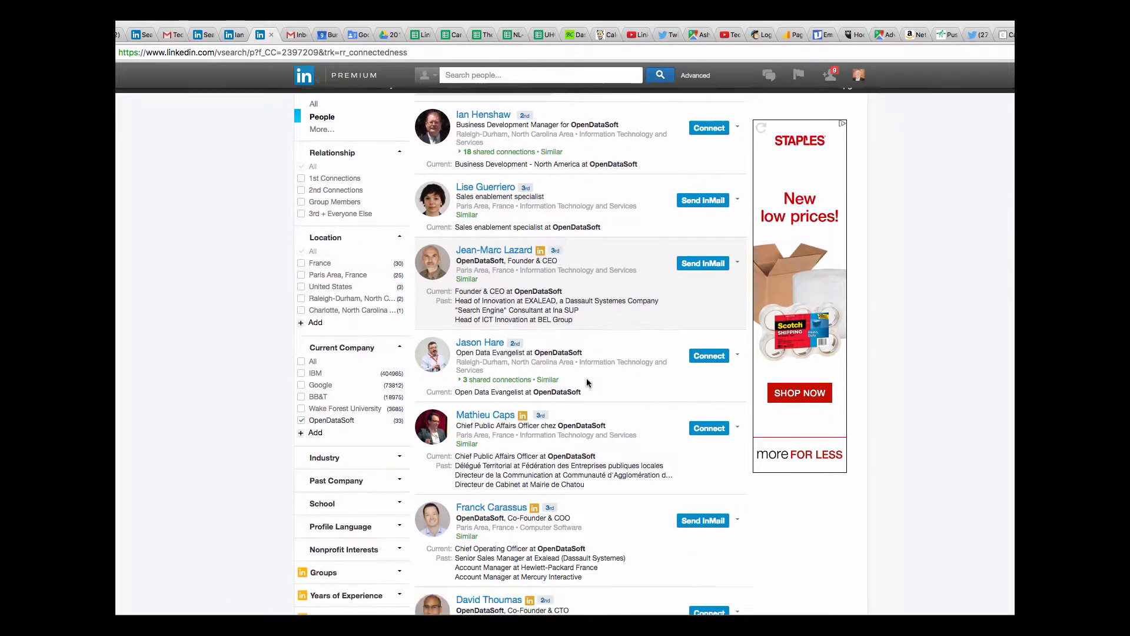
pyautogui.scroll(-3)
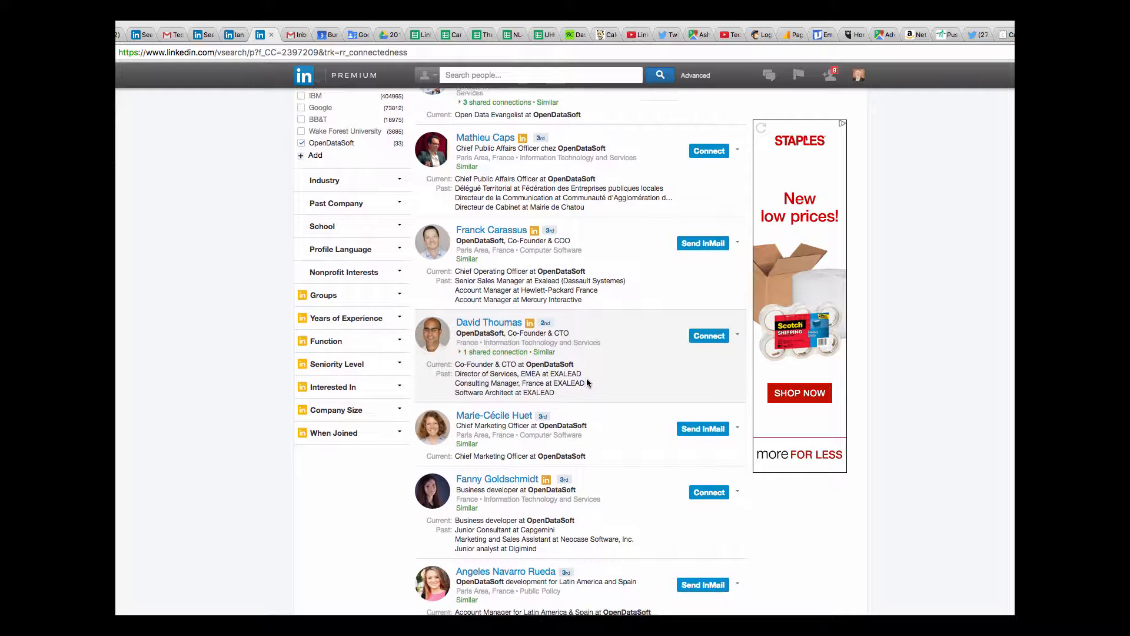
pyautogui.scroll(-3)
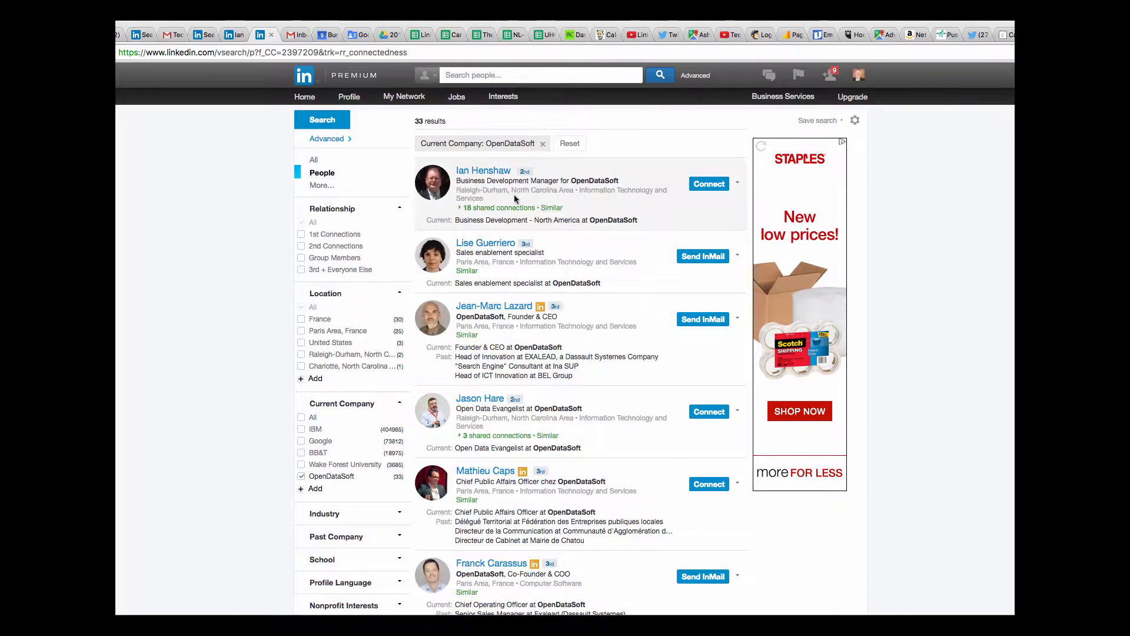
pyautogui.scroll(-3)
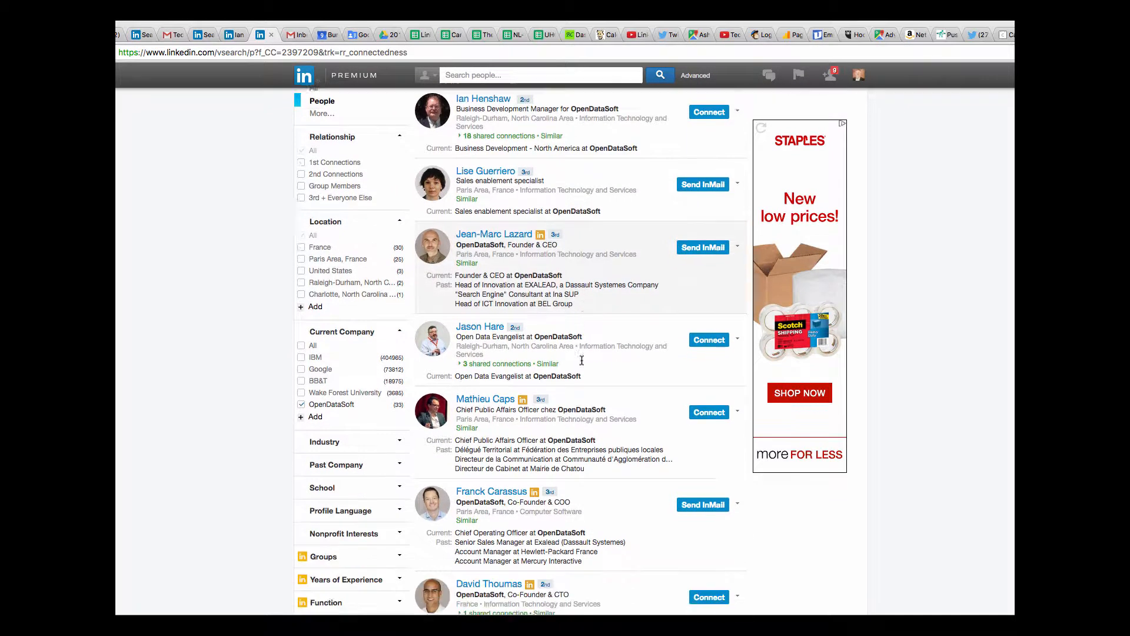
pyautogui.scroll(-3)
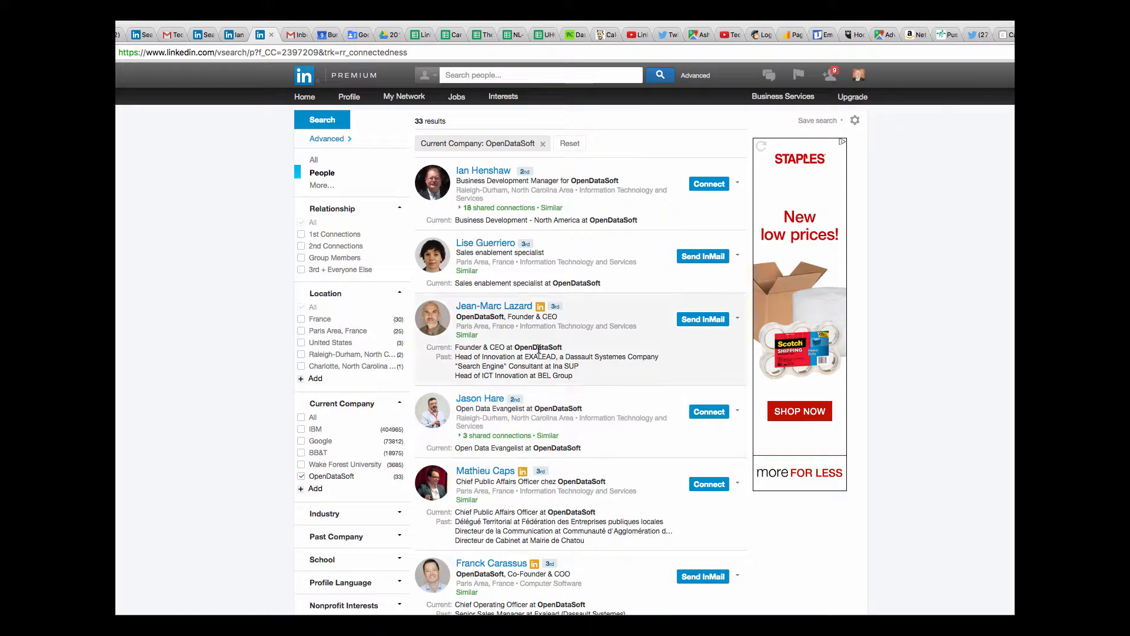
pyautogui.moveTo(482, 169)
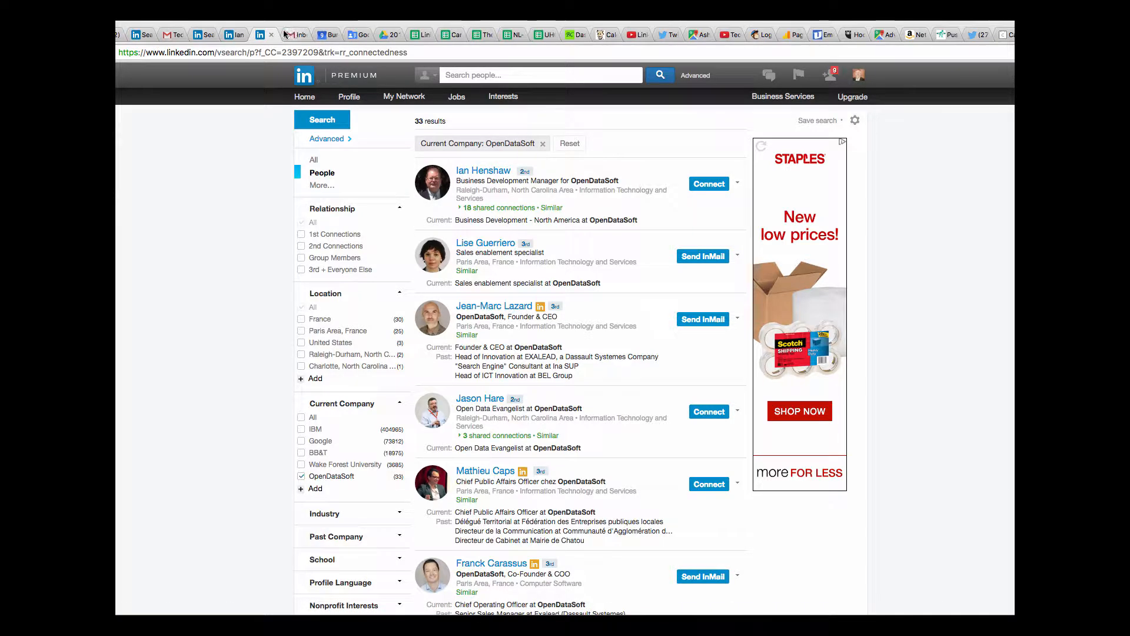
pyautogui.click(483, 169)
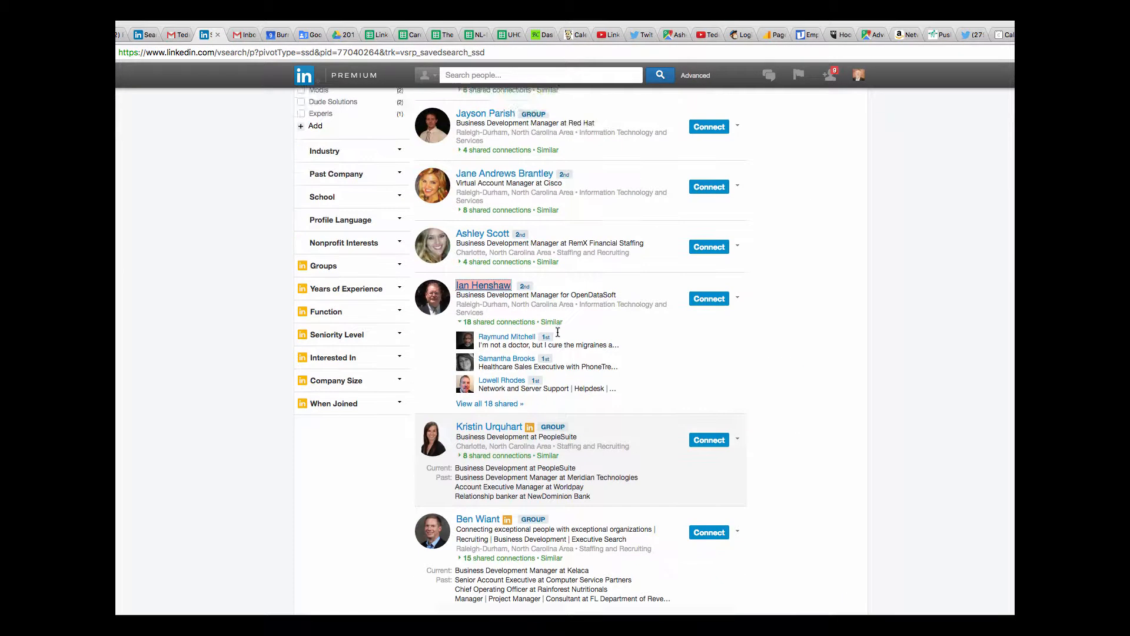
pyautogui.scroll(-3)
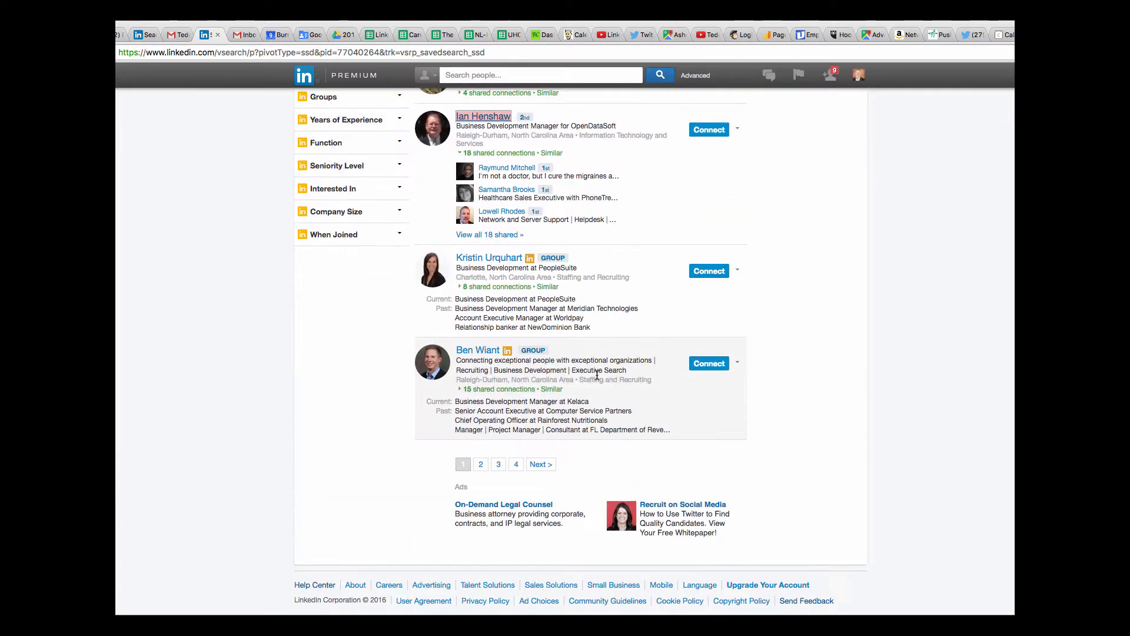
pyautogui.moveTo(558, 296)
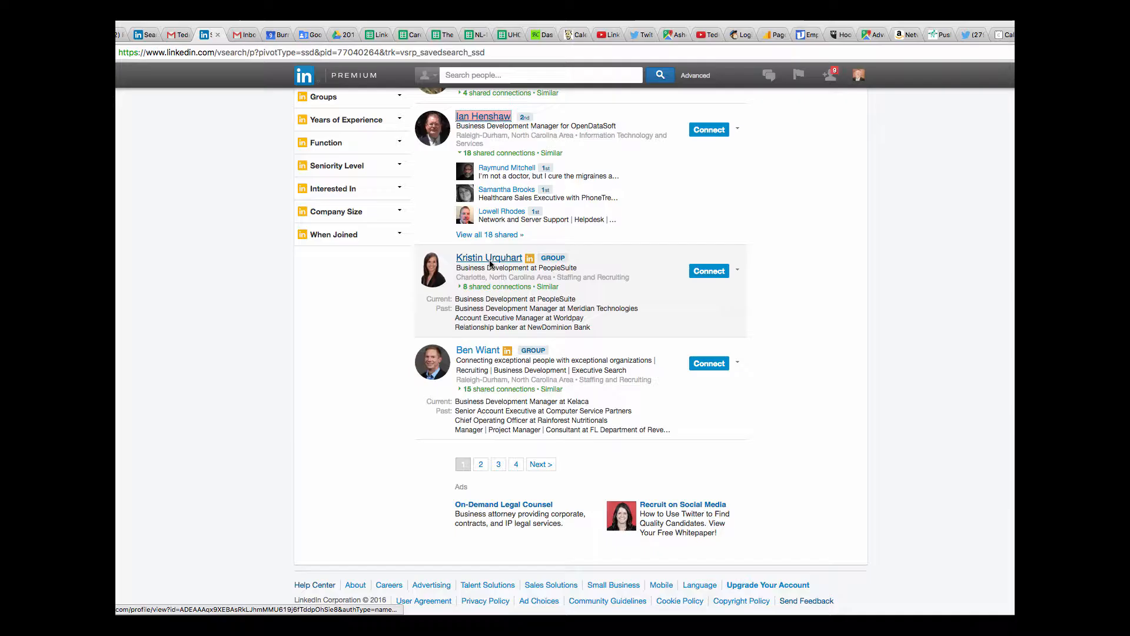
pyautogui.moveTo(500, 262)
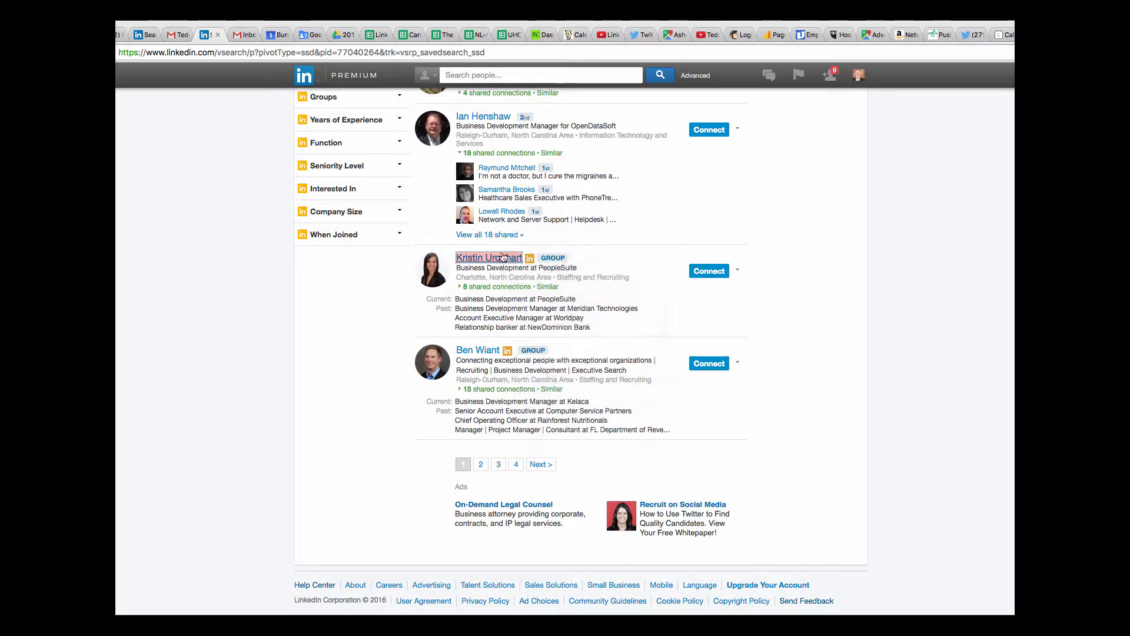
pyautogui.click(488, 258)
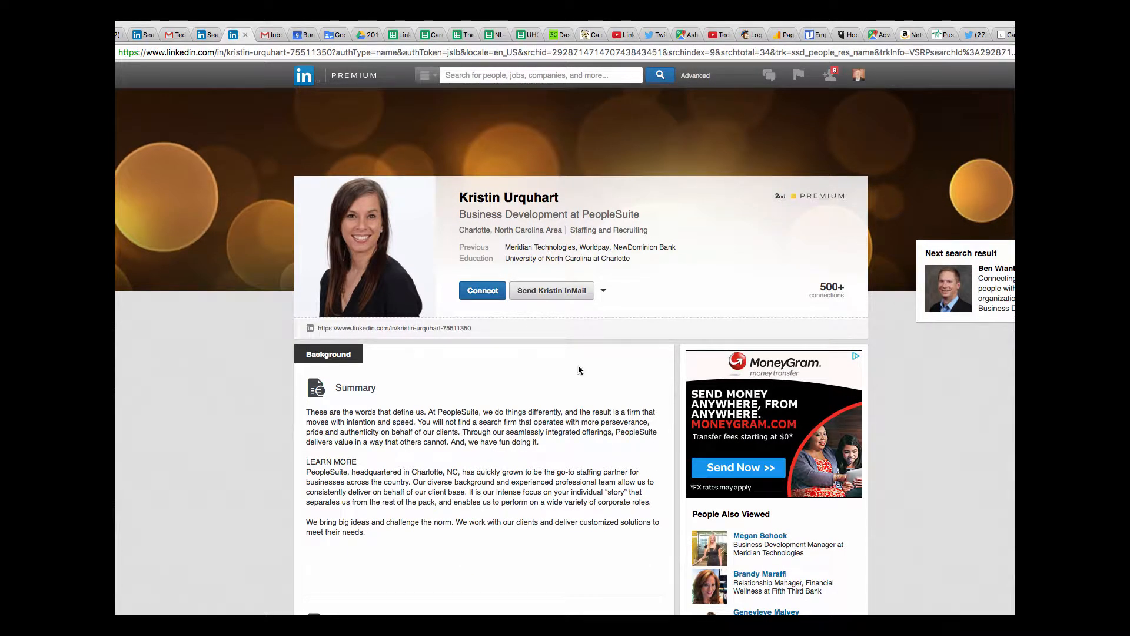
pyautogui.scroll(-3)
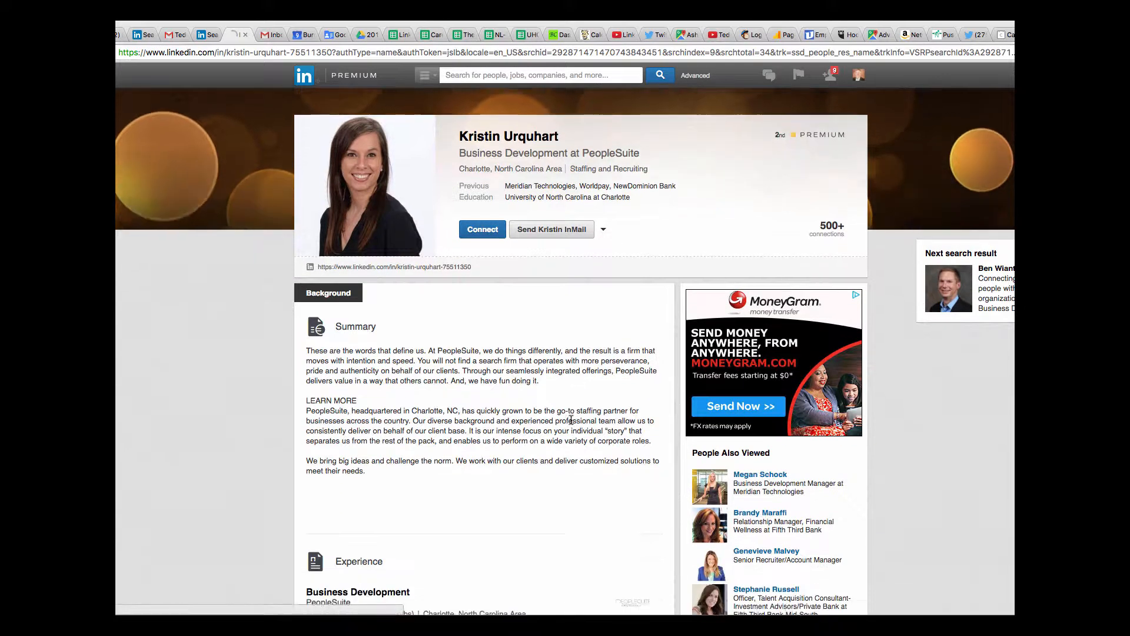
pyautogui.scroll(-3)
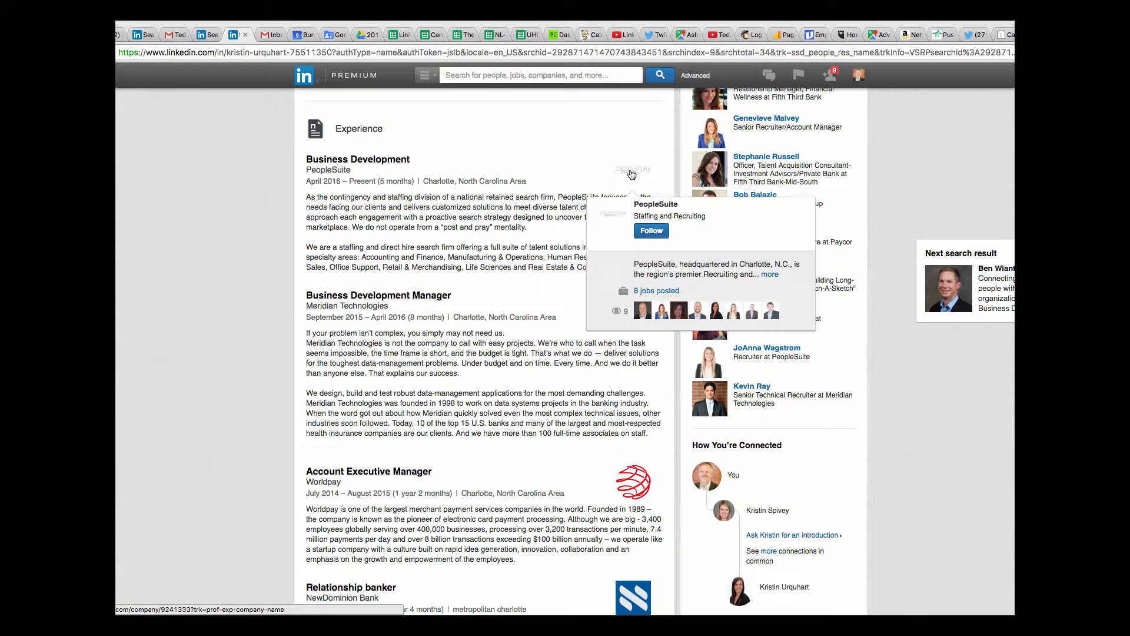
pyautogui.rightClick(632, 171)
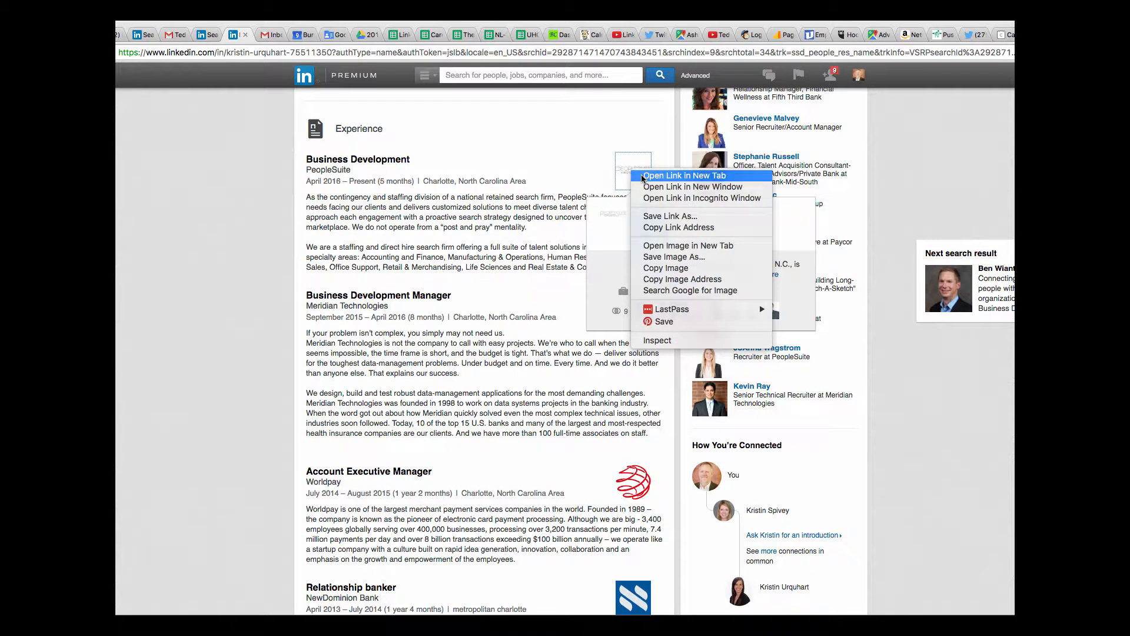
pyautogui.click(682, 175)
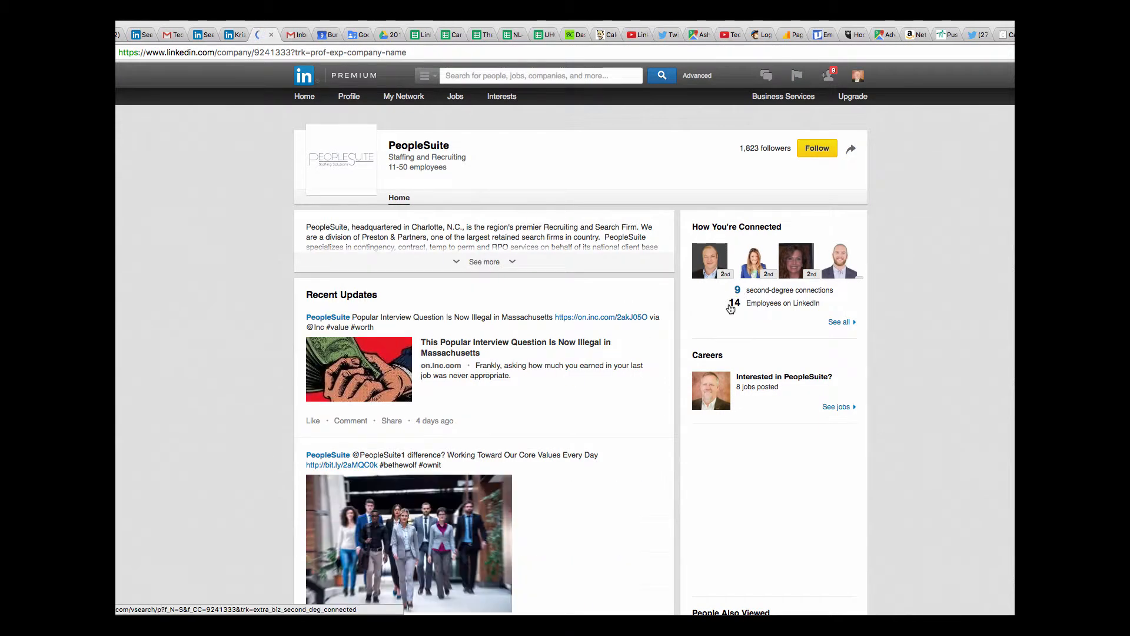
# Step: Expand PeopleSuite's full description and list its 14 employees on LinkedIn
pyautogui.click(483, 262)
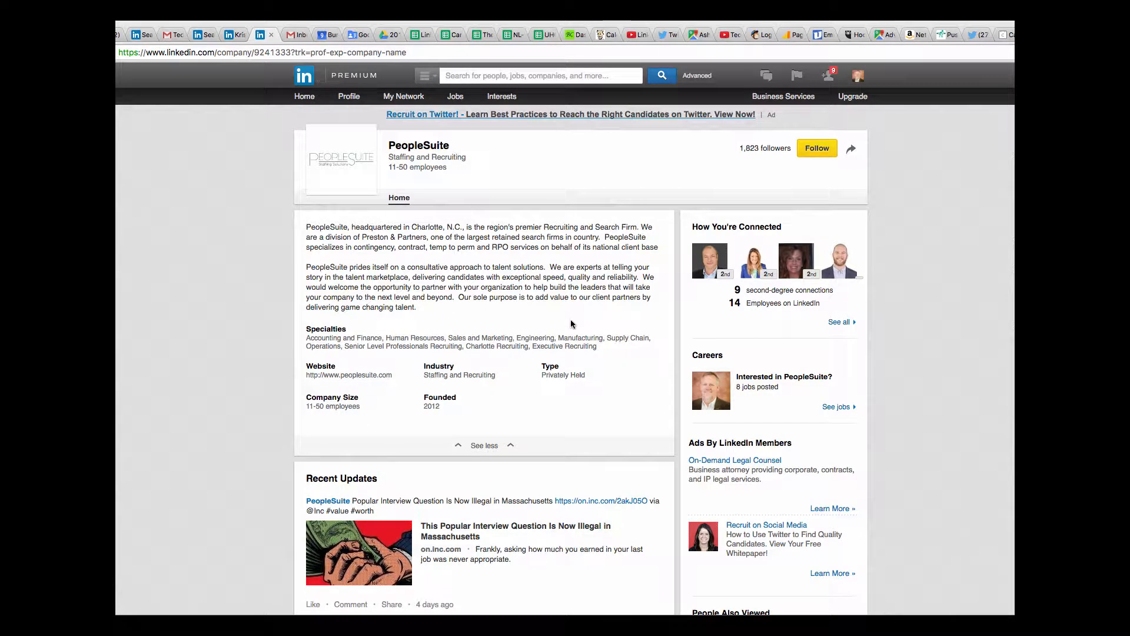
pyautogui.moveTo(763, 280)
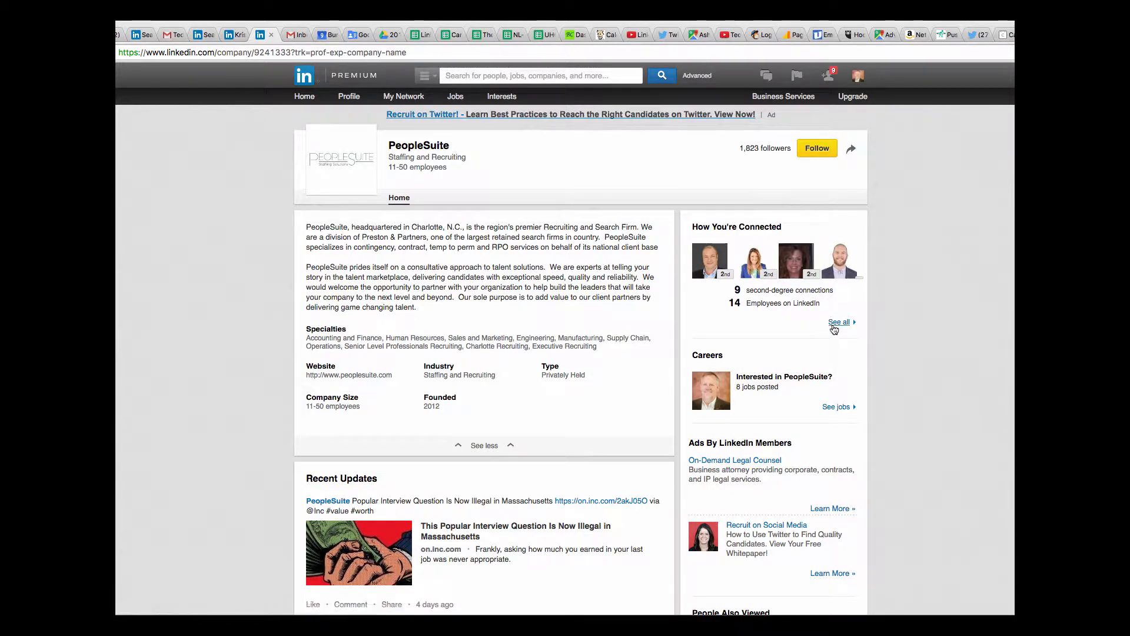
pyautogui.click(839, 321)
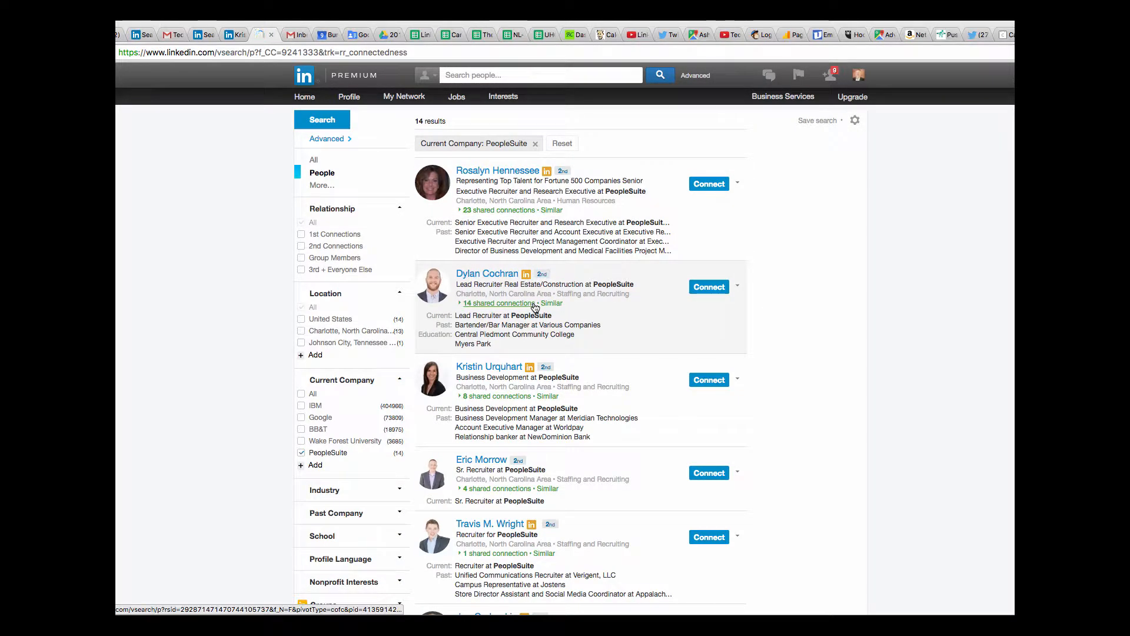
pyautogui.scroll(-3)
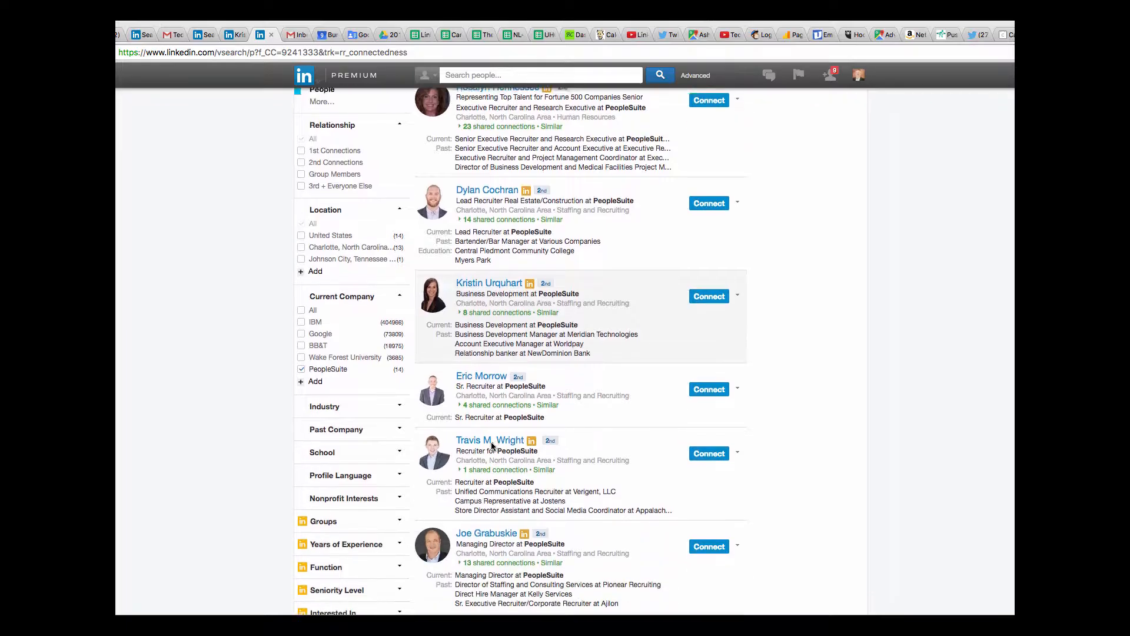
pyautogui.scroll(-3)
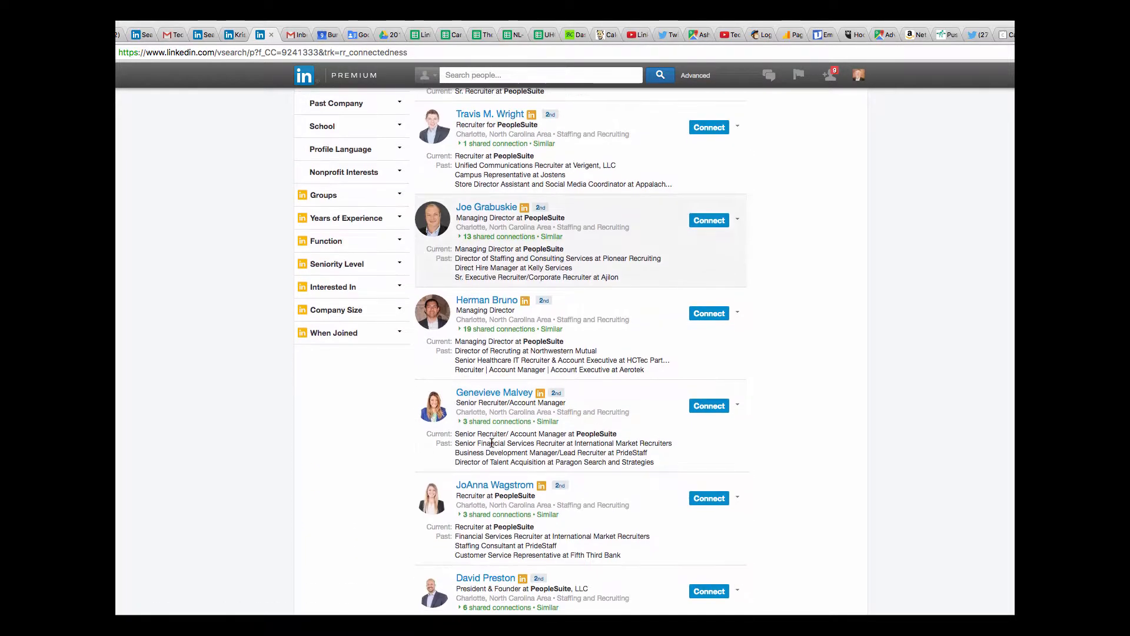
pyautogui.scroll(-3)
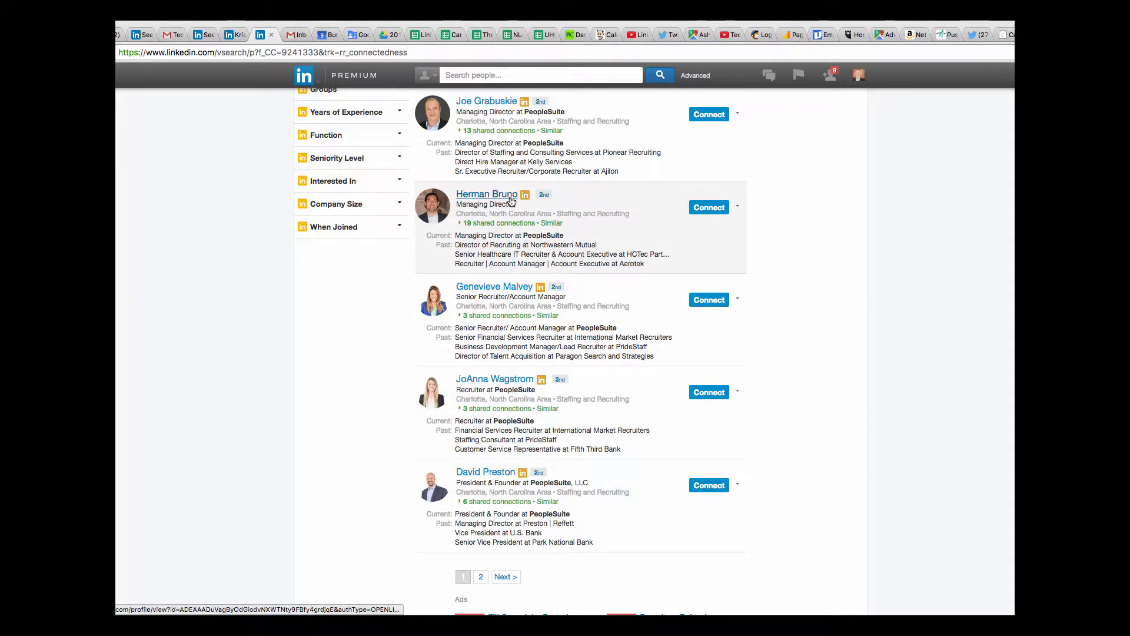
pyautogui.rightClick(486, 194)
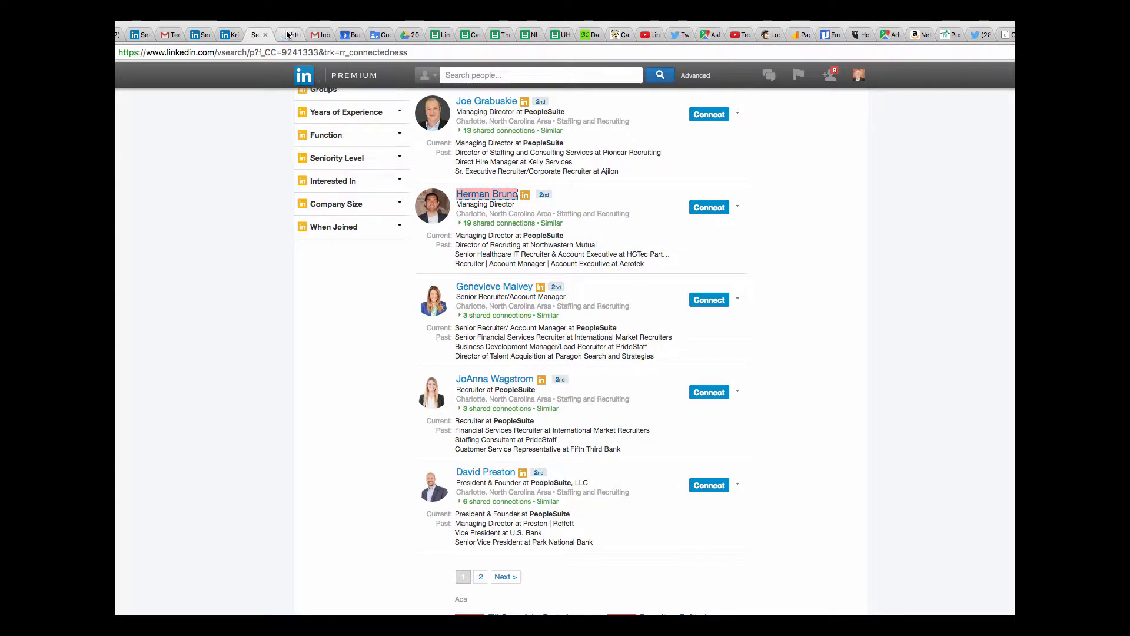
pyautogui.click(486, 193)
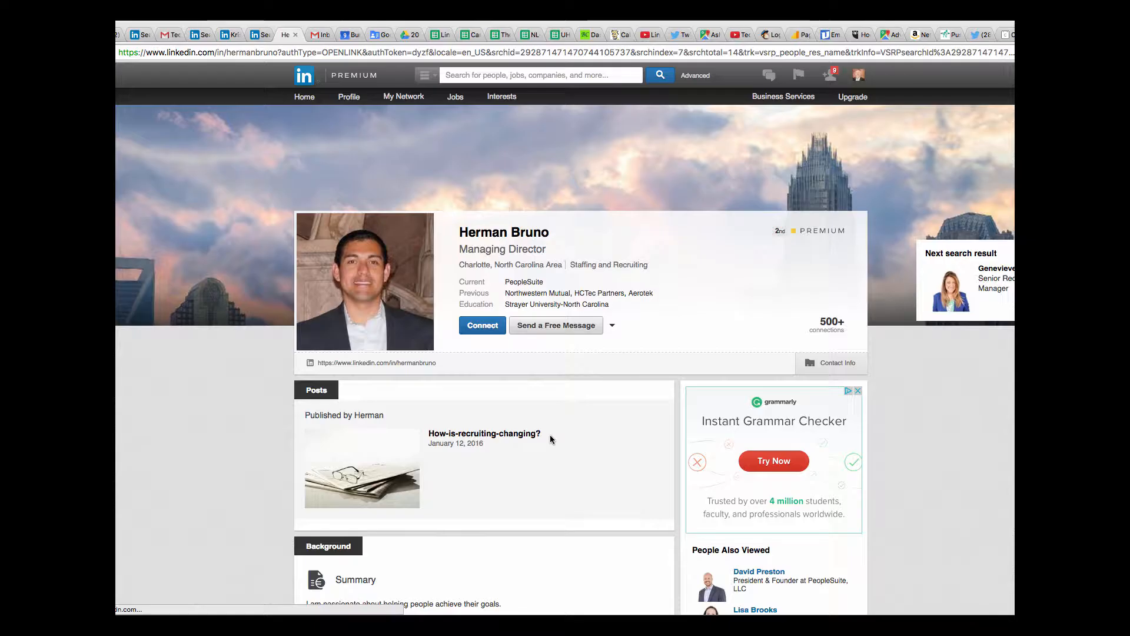
pyautogui.scroll(-3)
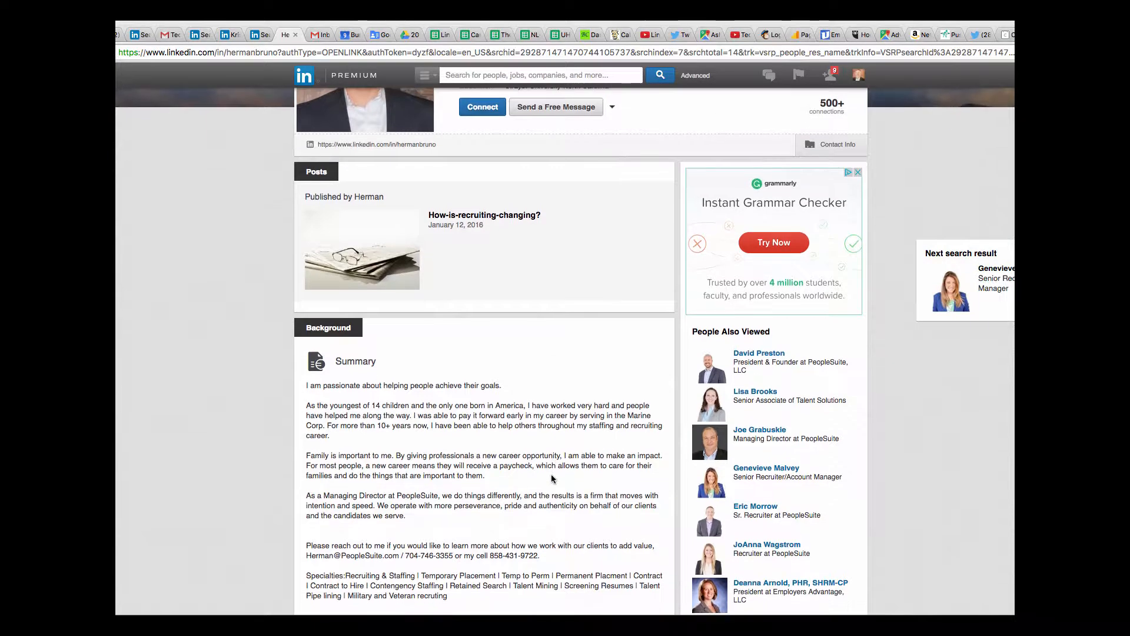
pyautogui.scroll(-3)
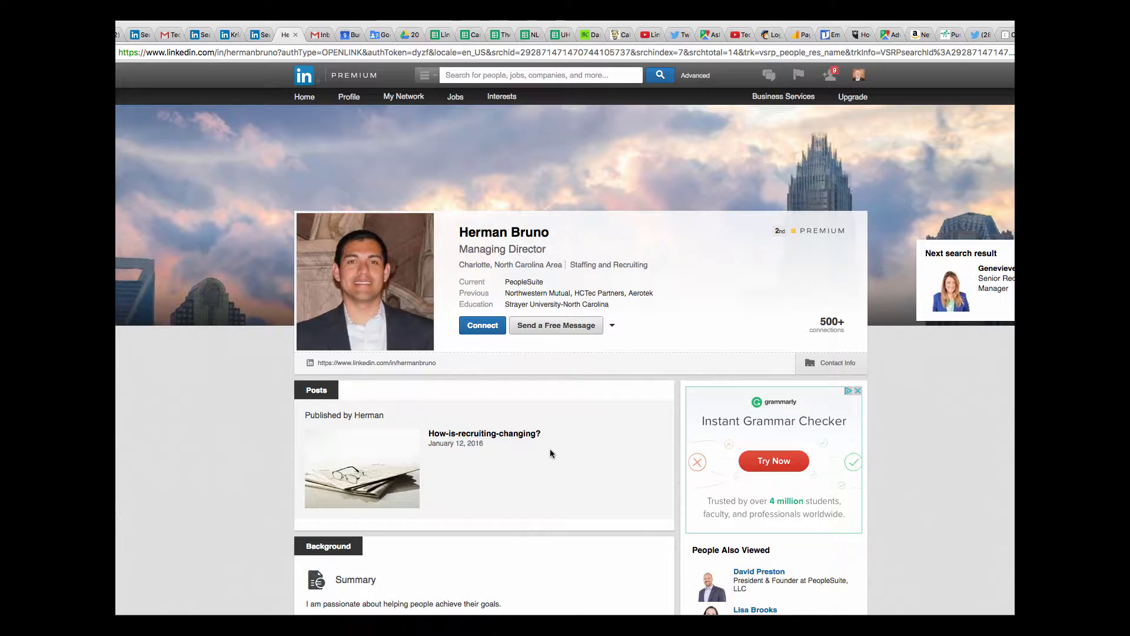
pyautogui.moveTo(595, 425)
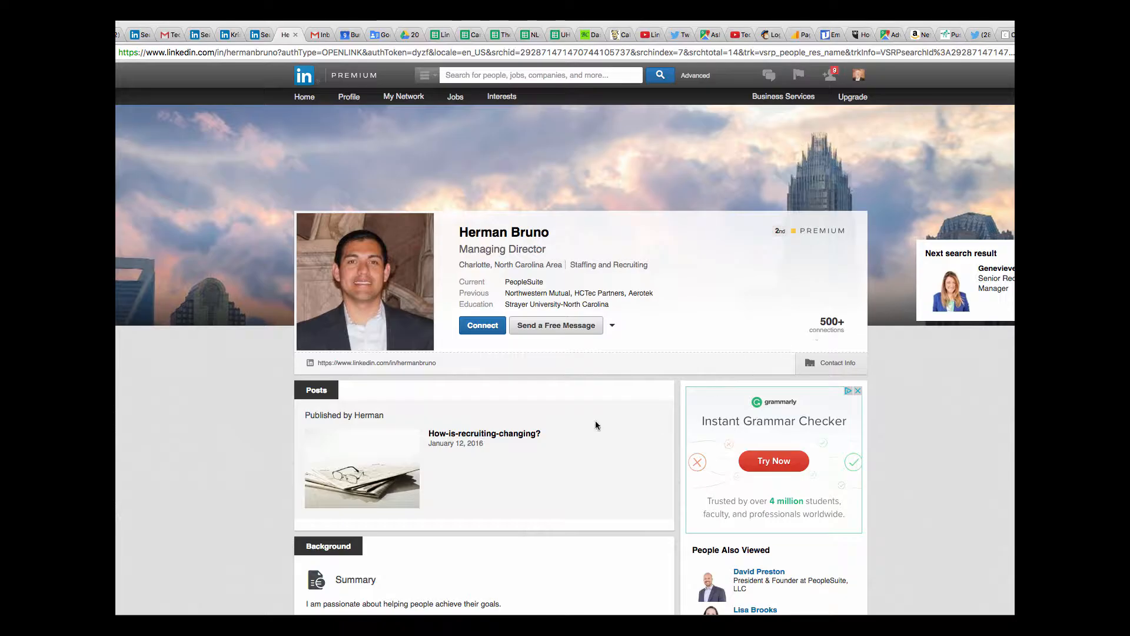
pyautogui.scroll(-3)
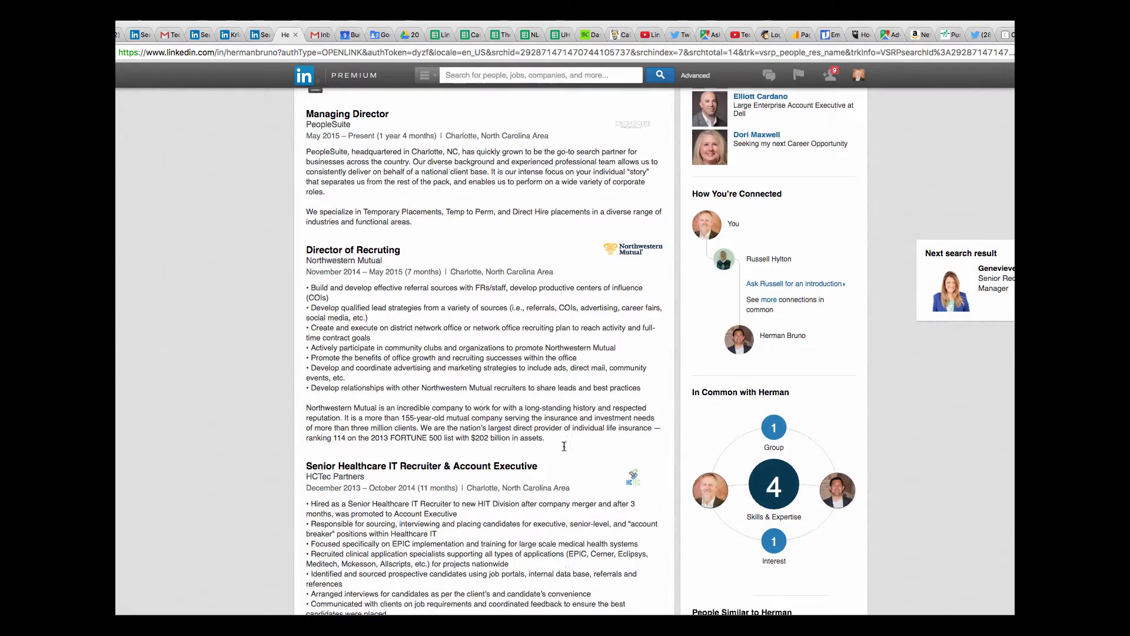
pyautogui.scroll(-3)
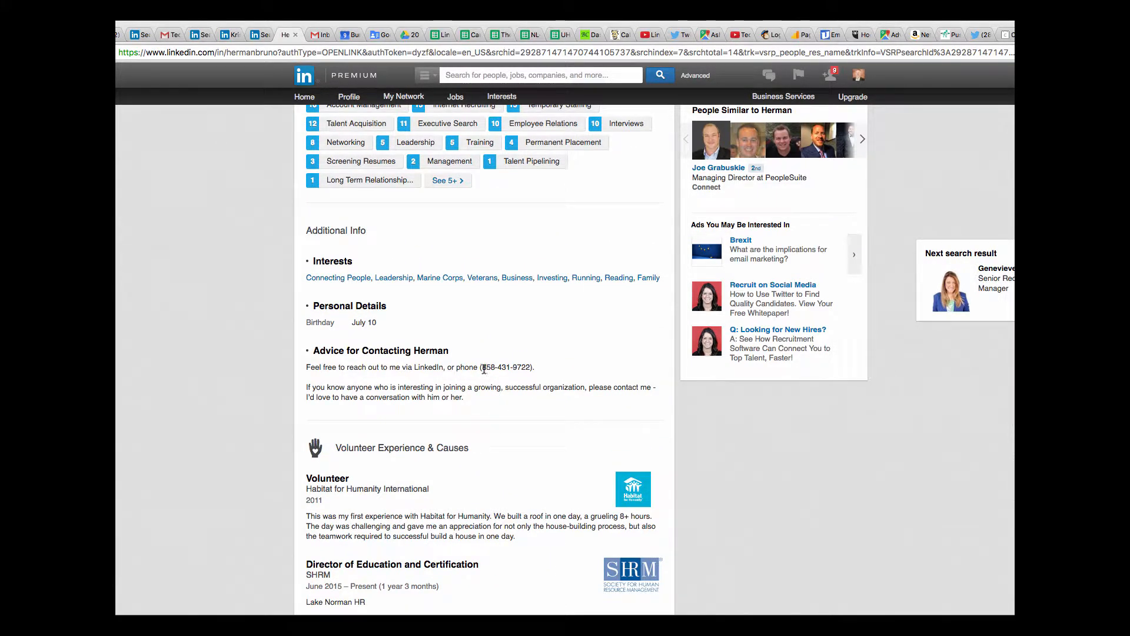
pyautogui.doubleClick(509, 368)
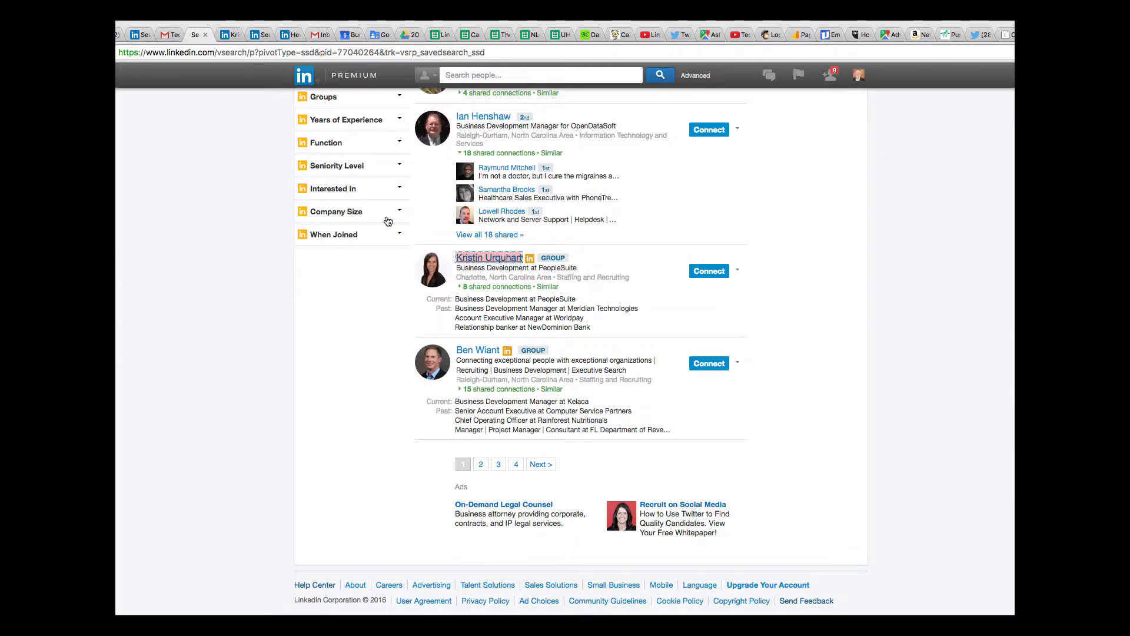
pyautogui.scroll(3)
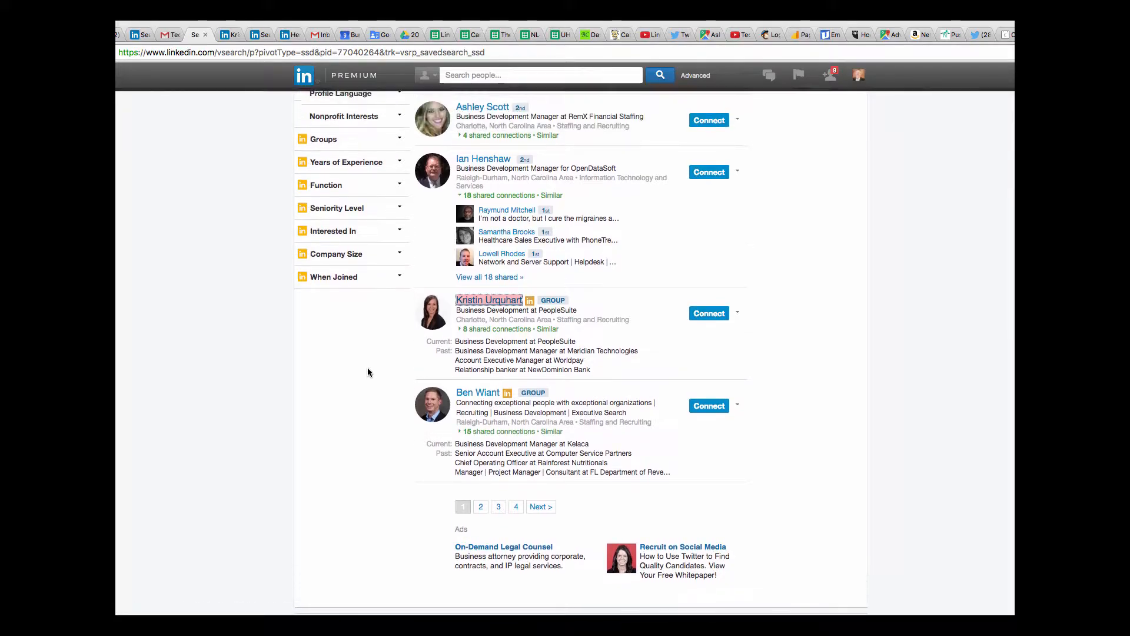